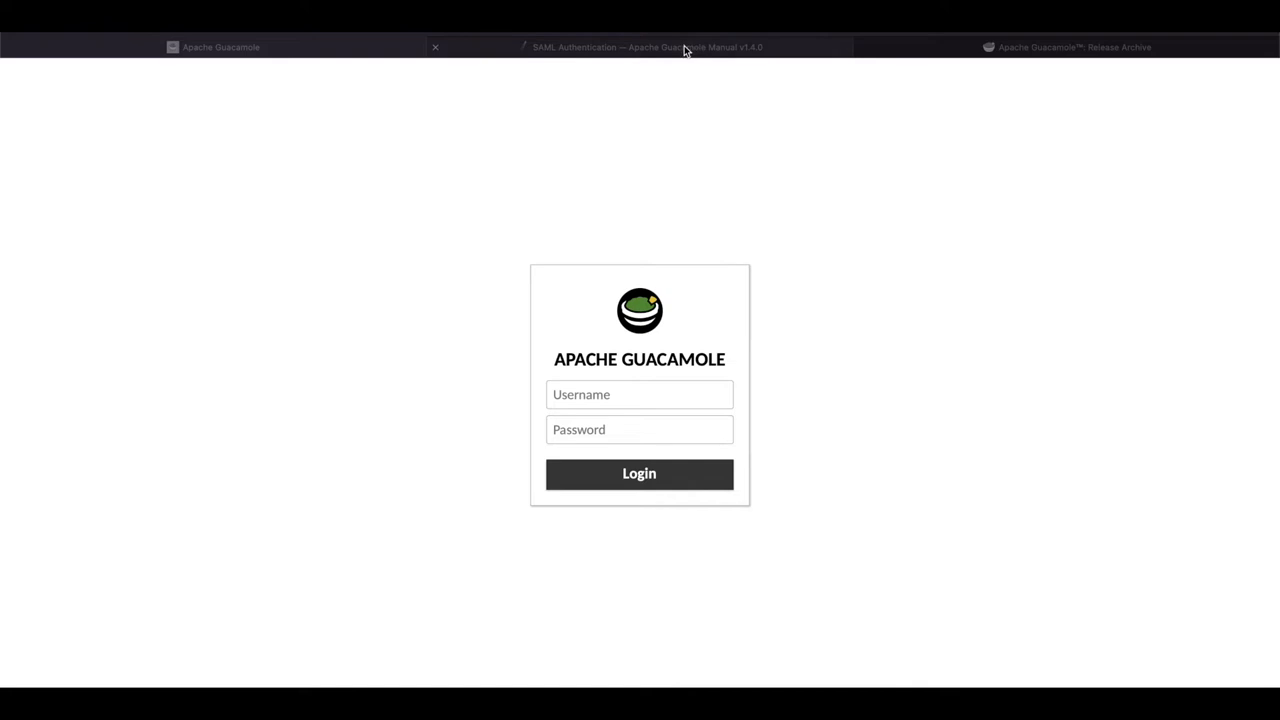
Open the Apache Guacamole 1.4.0 release page from the release archive
{"action": "left_click", "coordinate": [647, 47]}
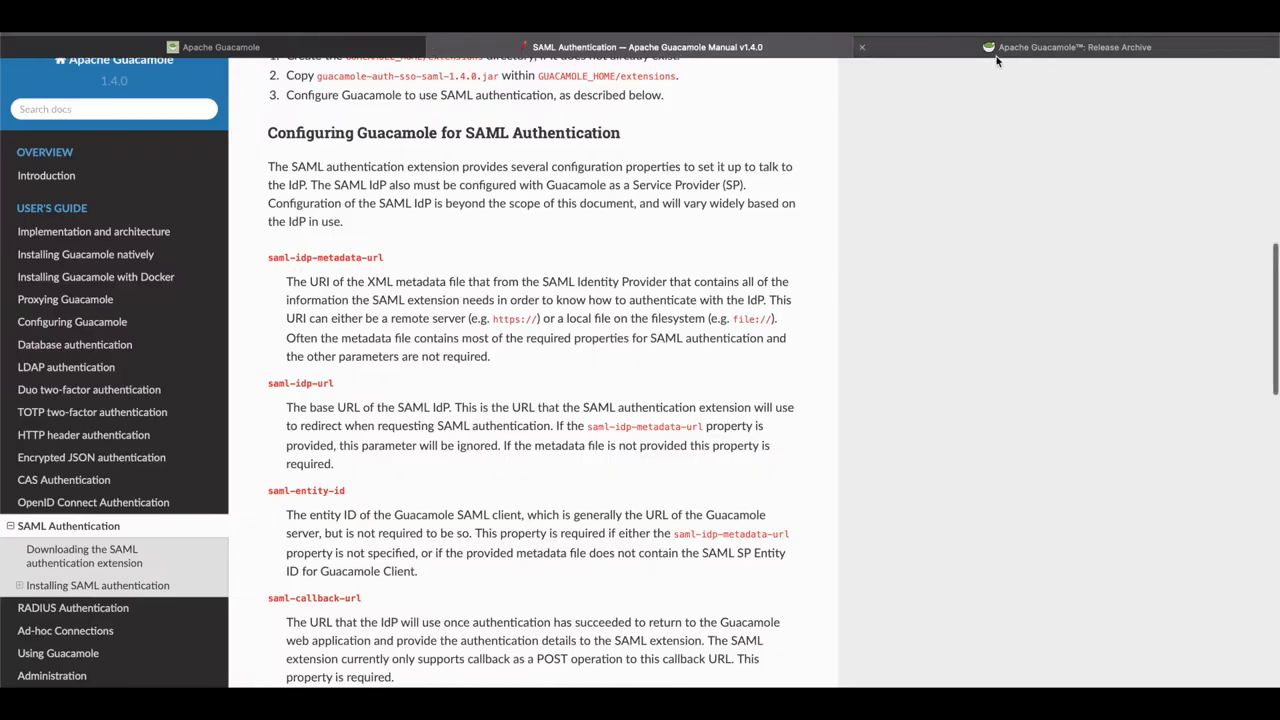
{"action": "left_click", "coordinate": [1074, 47]}
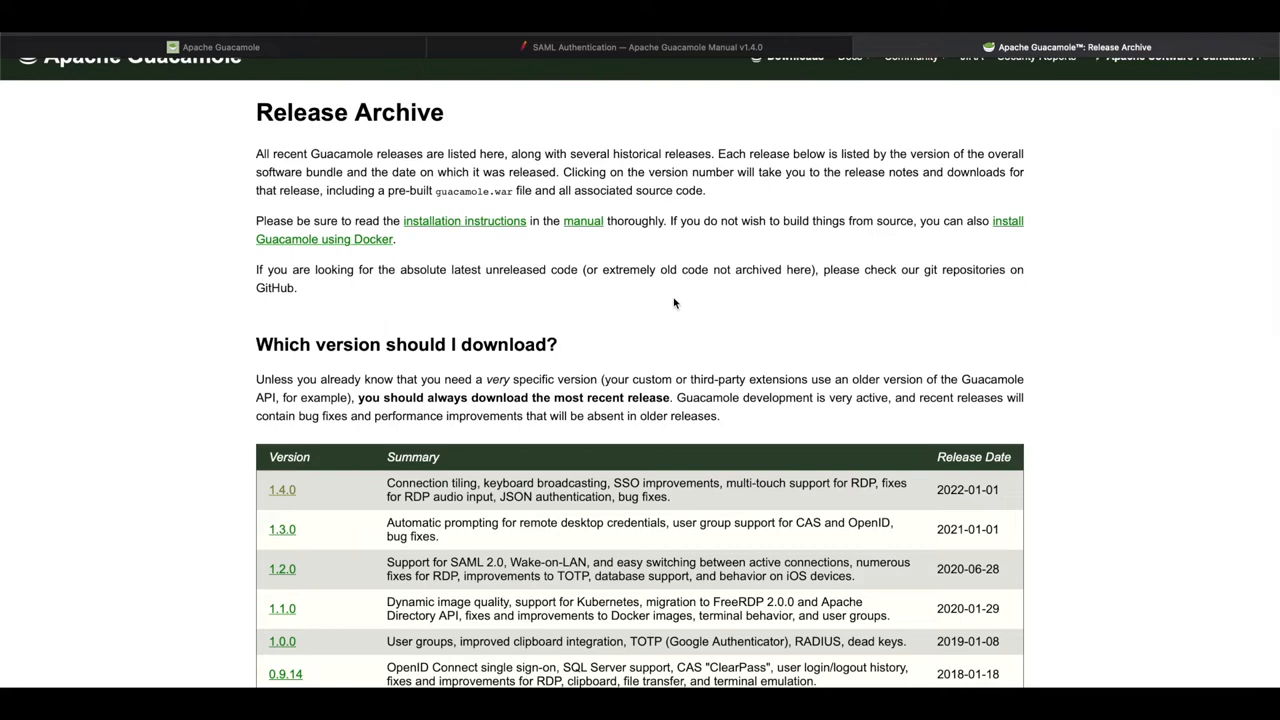
{"action": "mouse_move", "coordinate": [313, 488]}
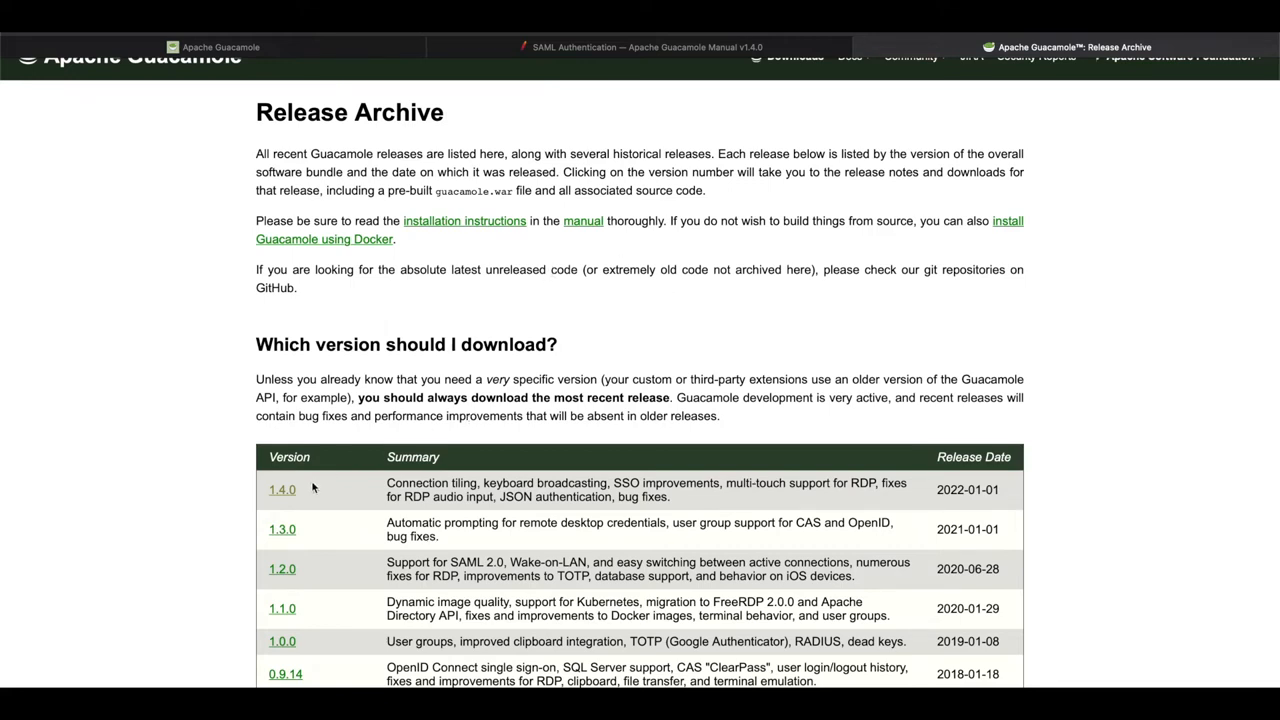
{"action": "mouse_move", "coordinate": [393, 521]}
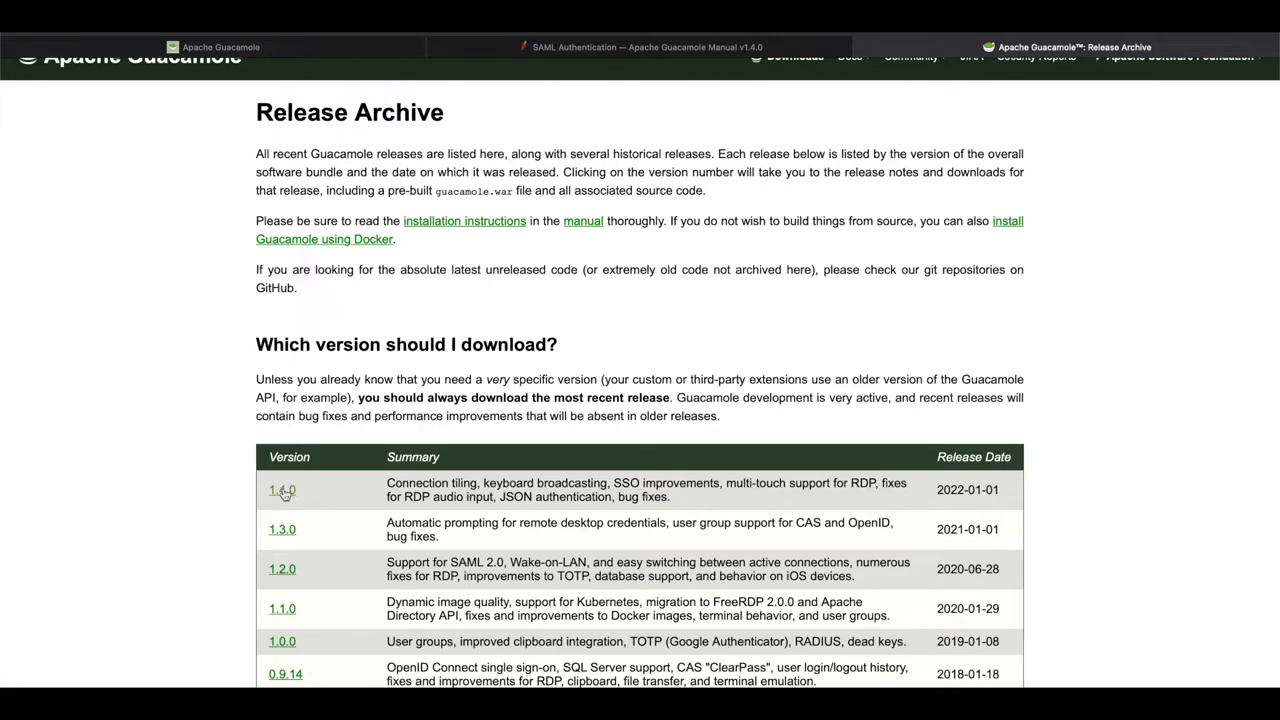
{"action": "left_click", "coordinate": [282, 490]}
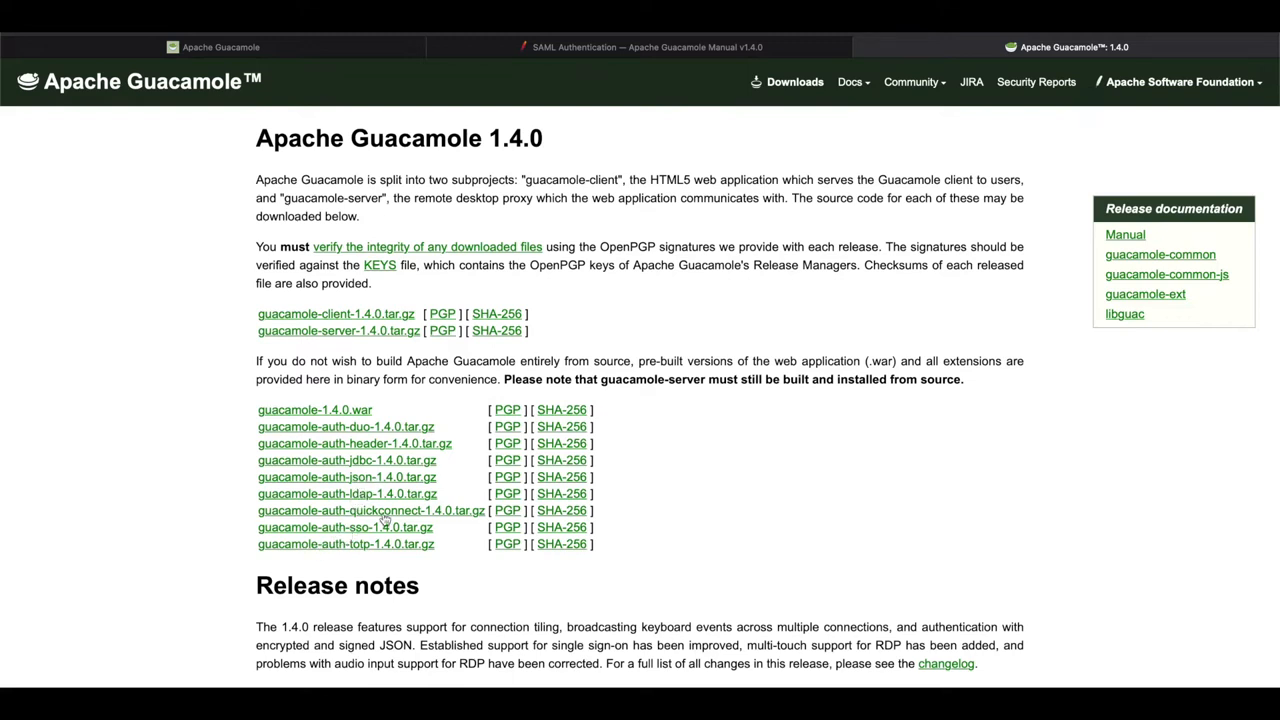
{"action": "mouse_move", "coordinate": [363, 537]}
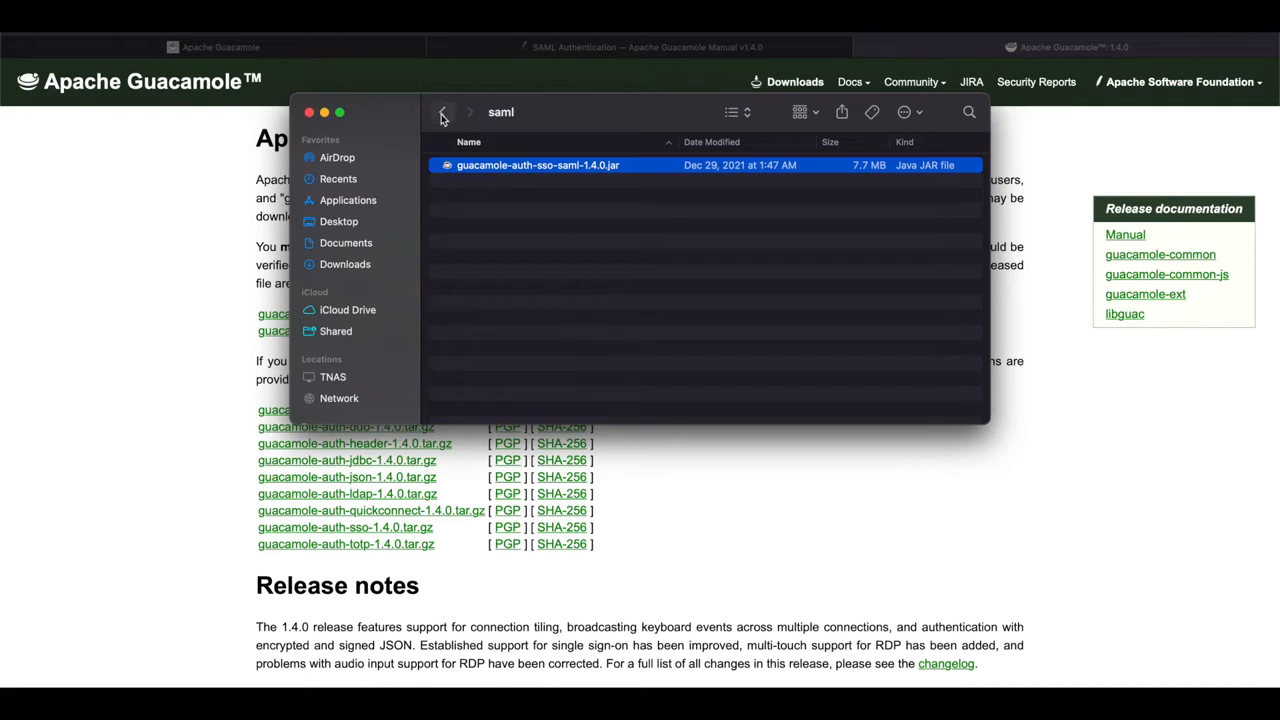
{"action": "left_click", "coordinate": [443, 112]}
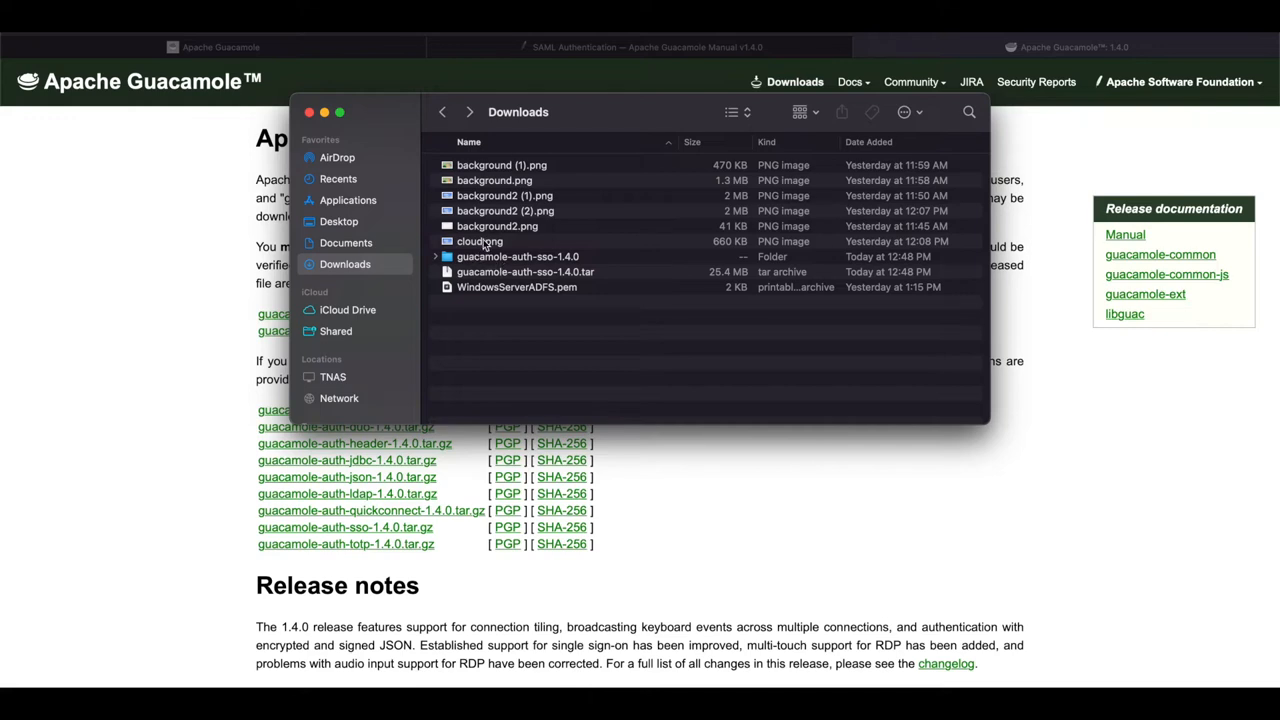
{"action": "left_click", "coordinate": [517, 256]}
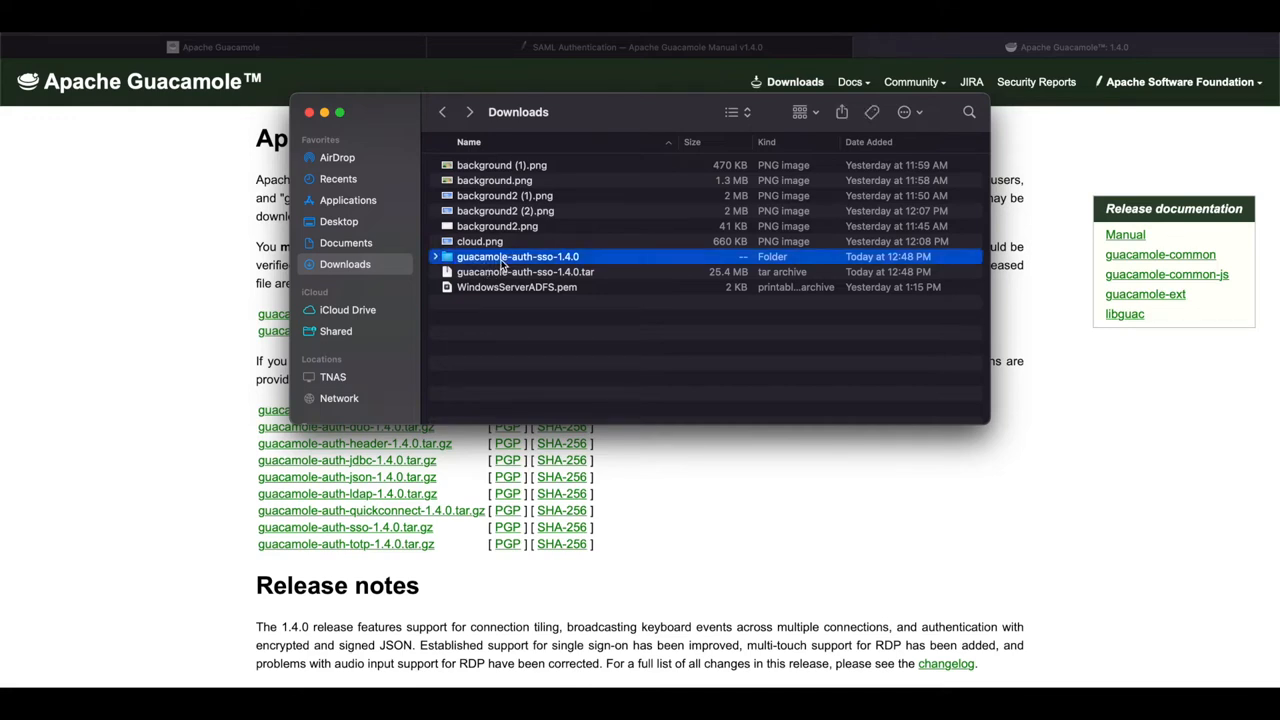
{"action": "double_click", "coordinate": [518, 256]}
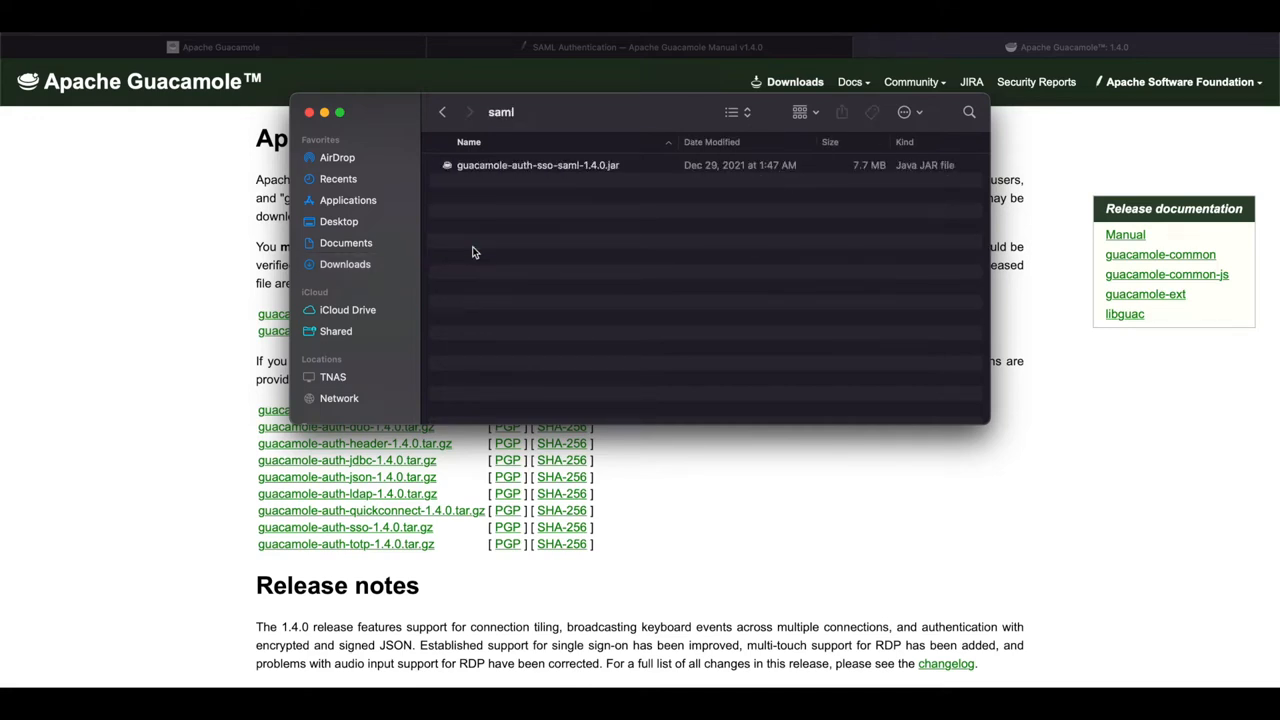
{"action": "left_click", "coordinate": [538, 165]}
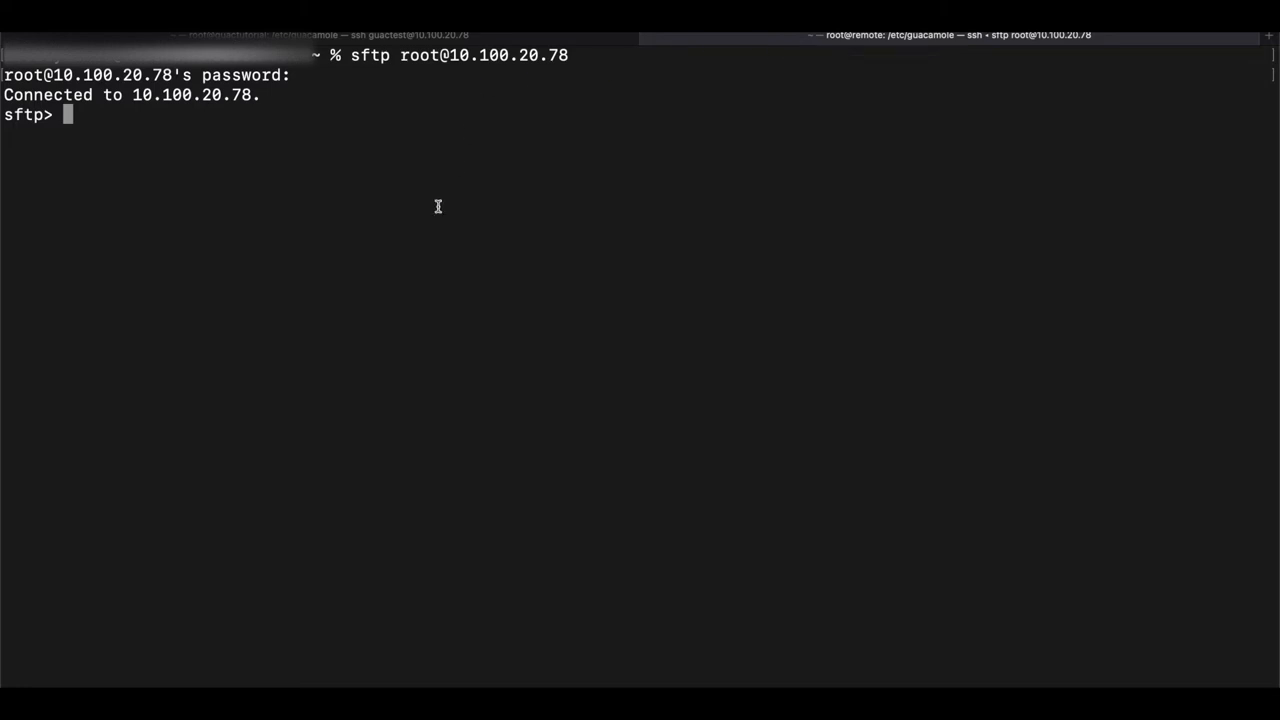
{"action": "mouse_move", "coordinate": [184, 271]}
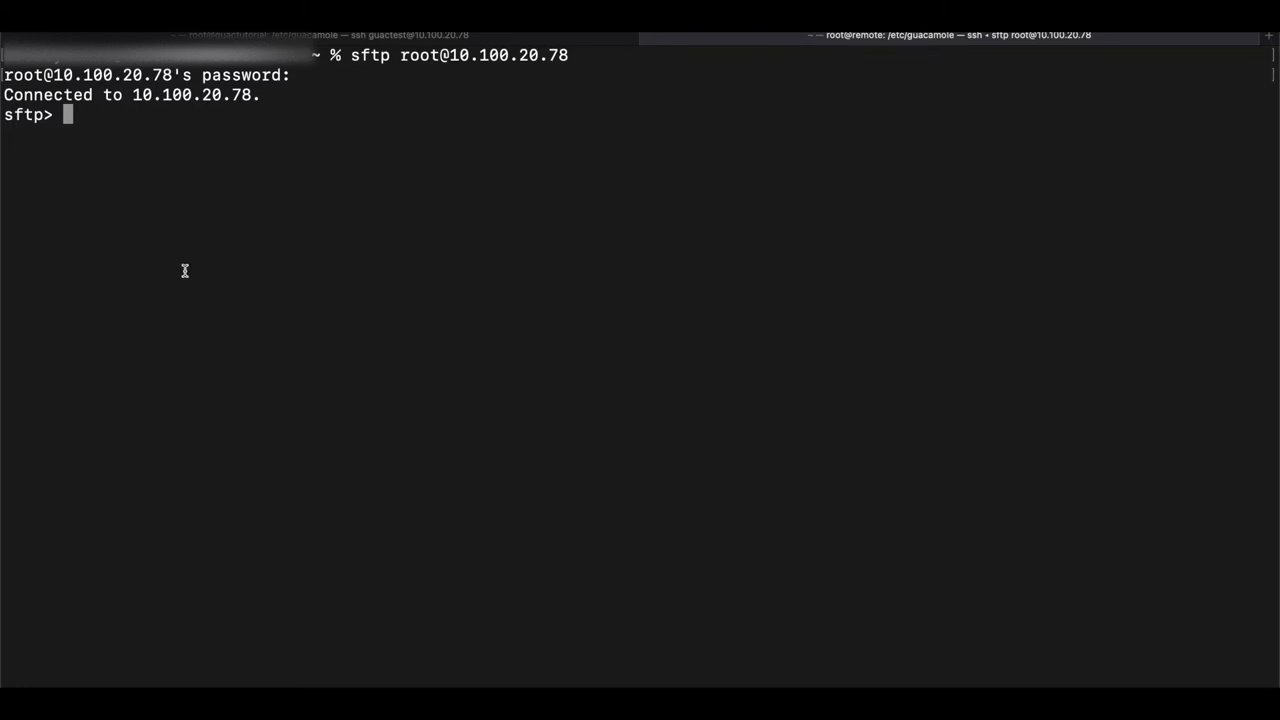
{"action": "mouse_move", "coordinate": [455, 47]}
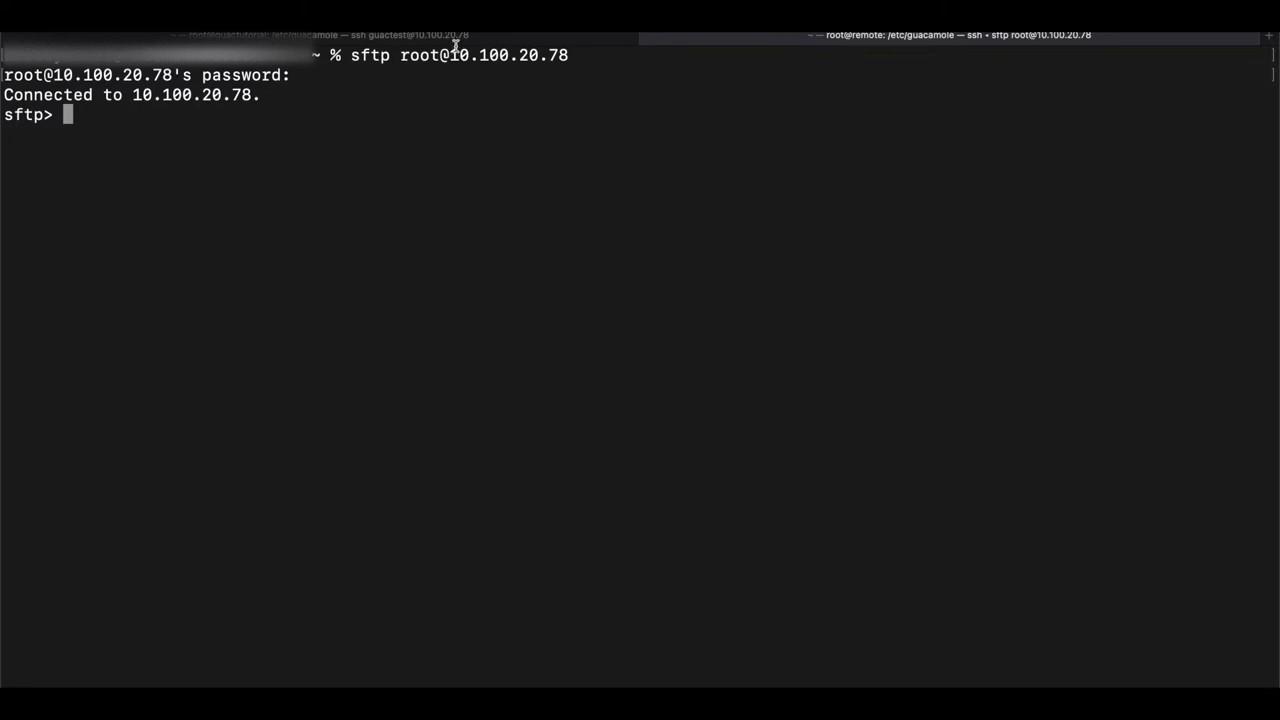
{"action": "mouse_move", "coordinate": [455, 45]}
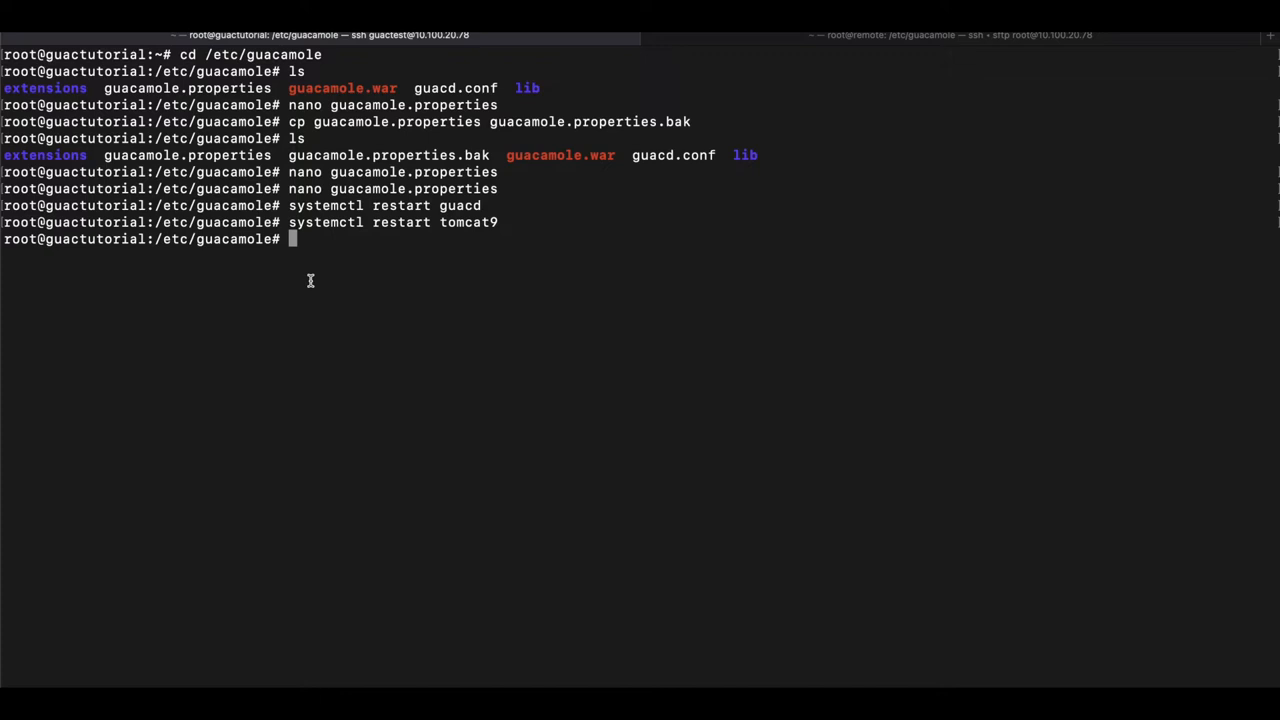
List /etc/guacamole contents and change into its extensions directory
{"action": "type", "text": "ls"}
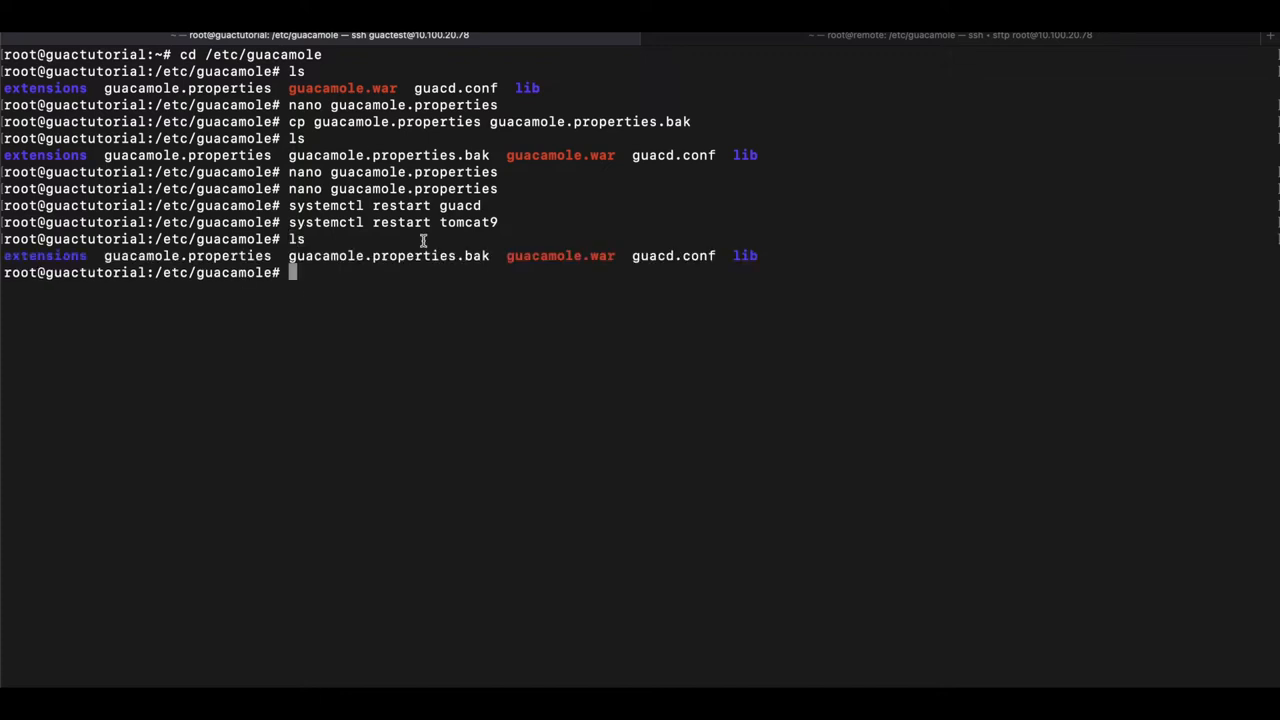
{"action": "mouse_move", "coordinate": [163, 270]}
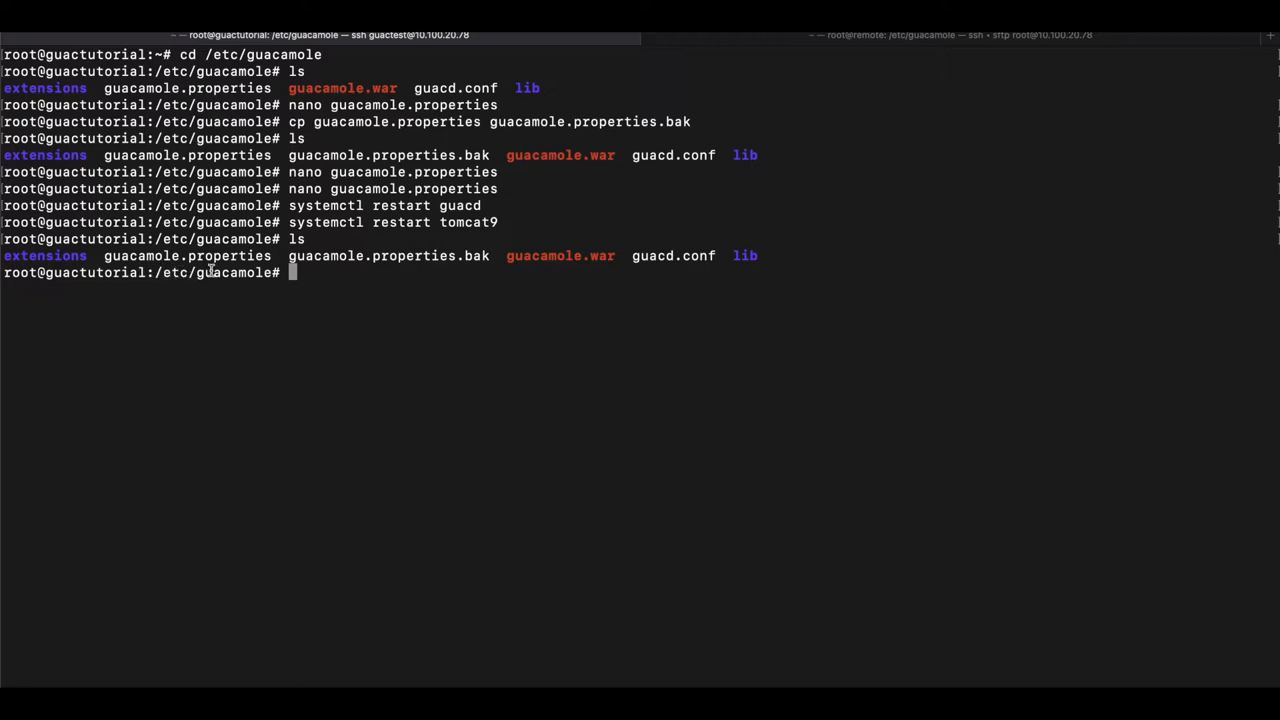
{"action": "type", "text": "cd e"}
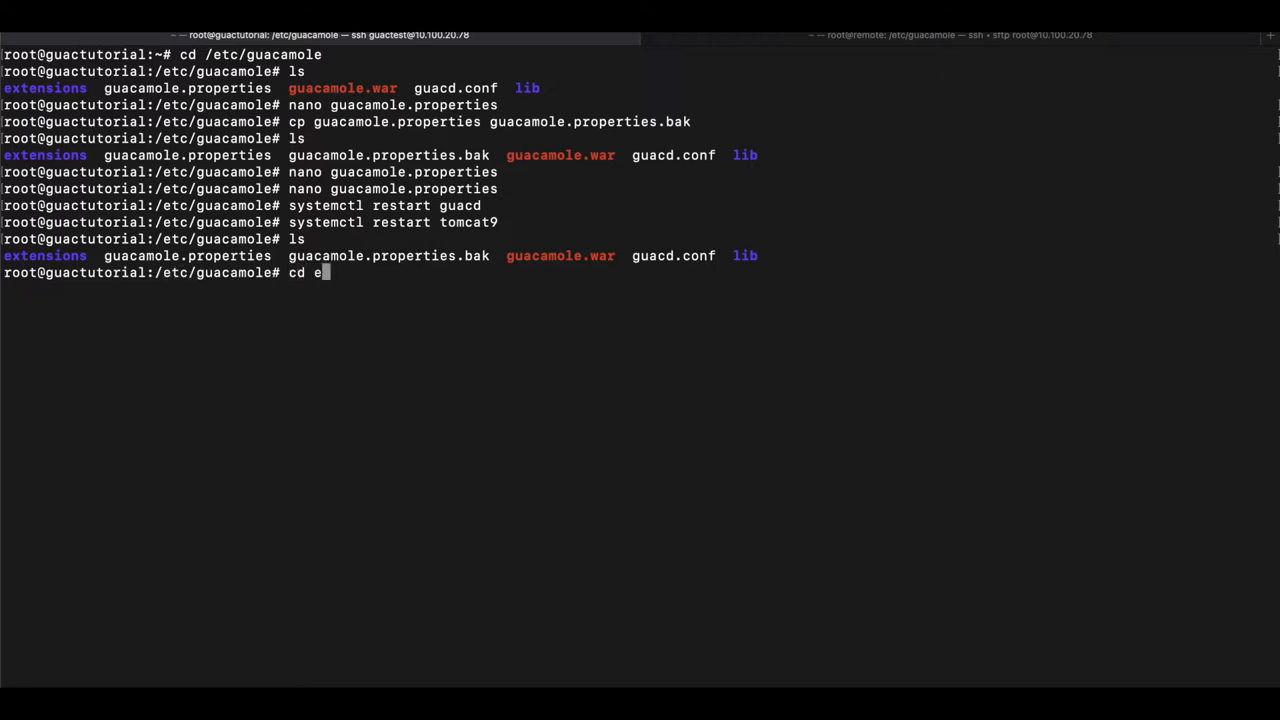
{"action": "type", "text": "xtensions"}
{"action": "type", "text": "ls"}
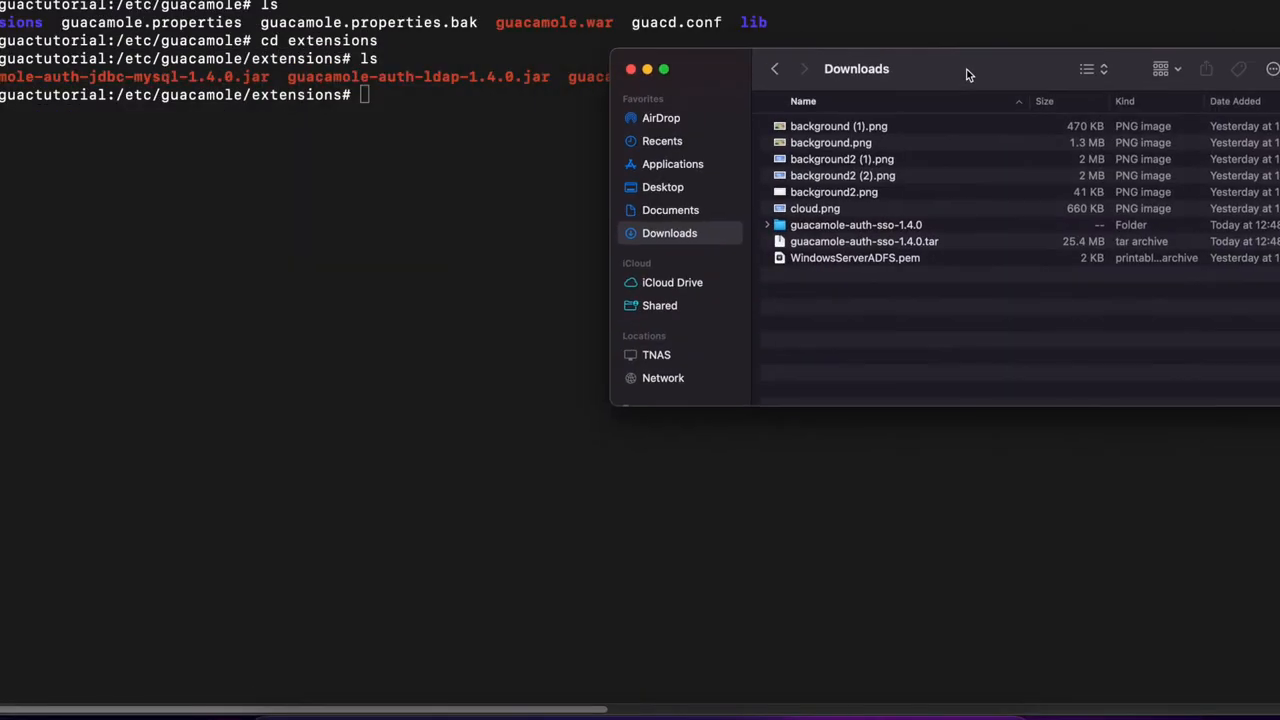
Open guacamole-auth-sso-1.4.0/saml in Finder to show guacamole-auth-sso-saml-1.4.0.jar
{"action": "double_click", "coordinate": [856, 224]}
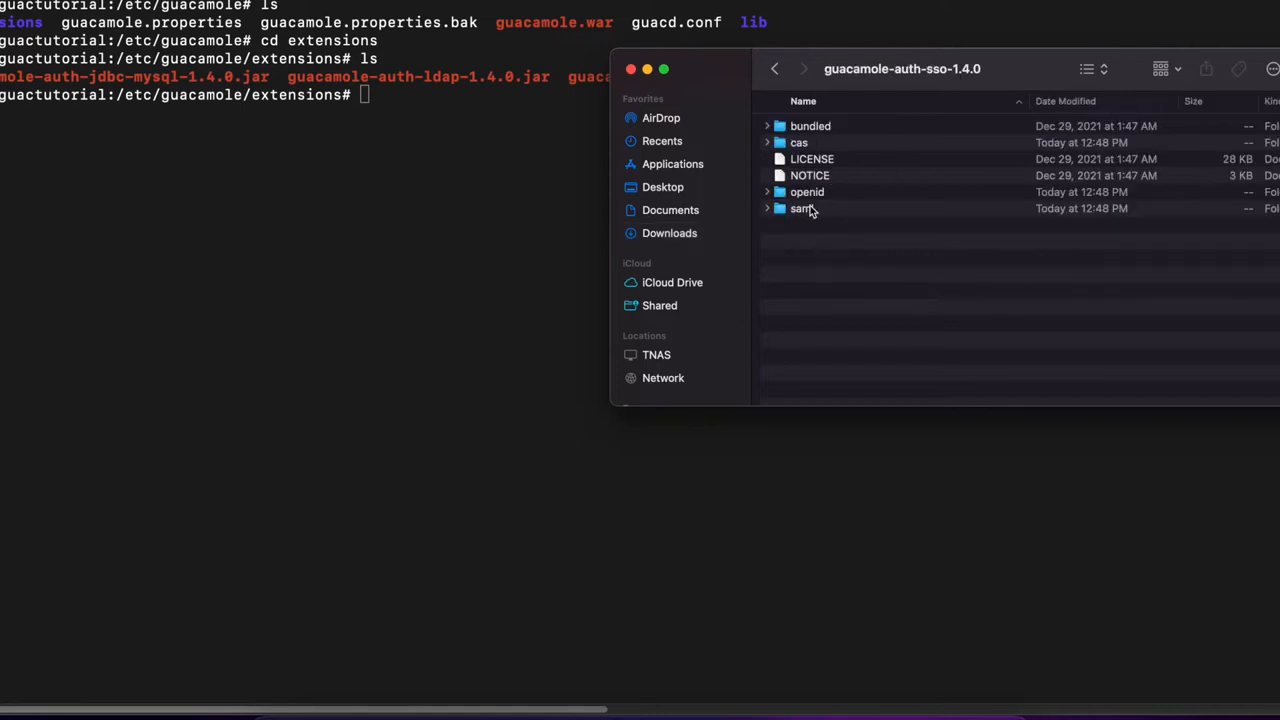
{"action": "double_click", "coordinate": [802, 208]}
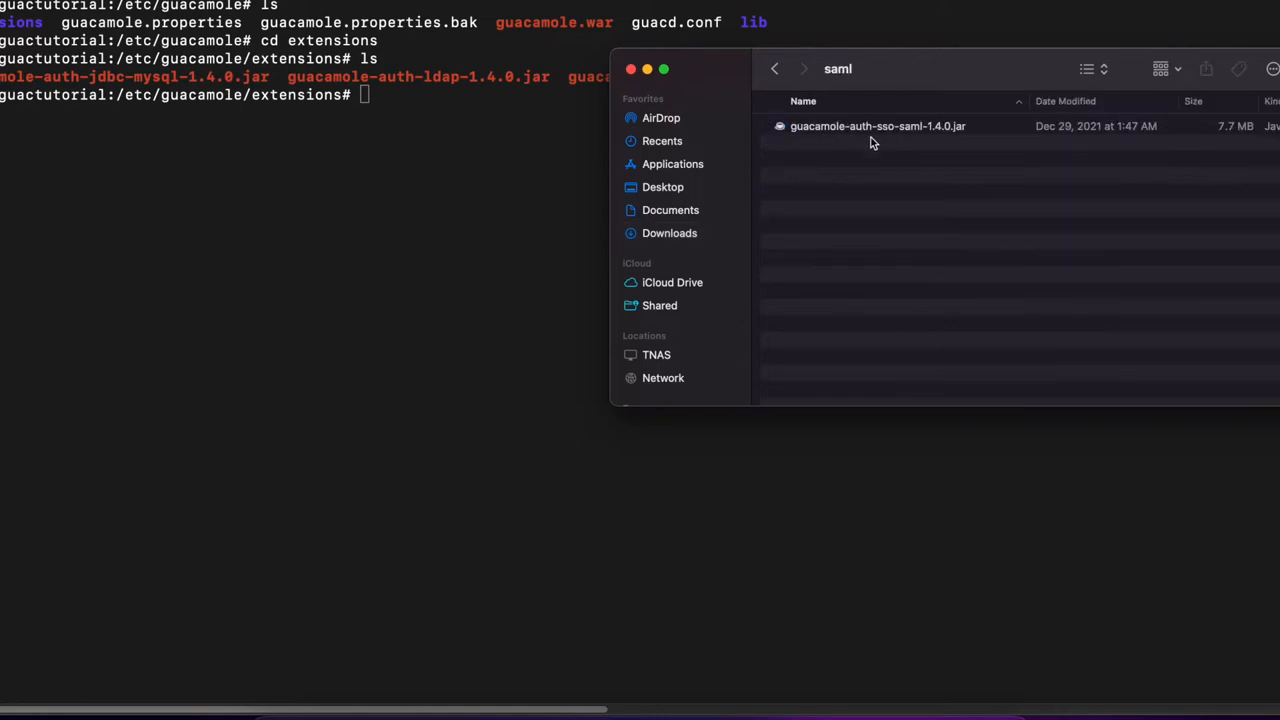
{"action": "mouse_move", "coordinate": [918, 116]}
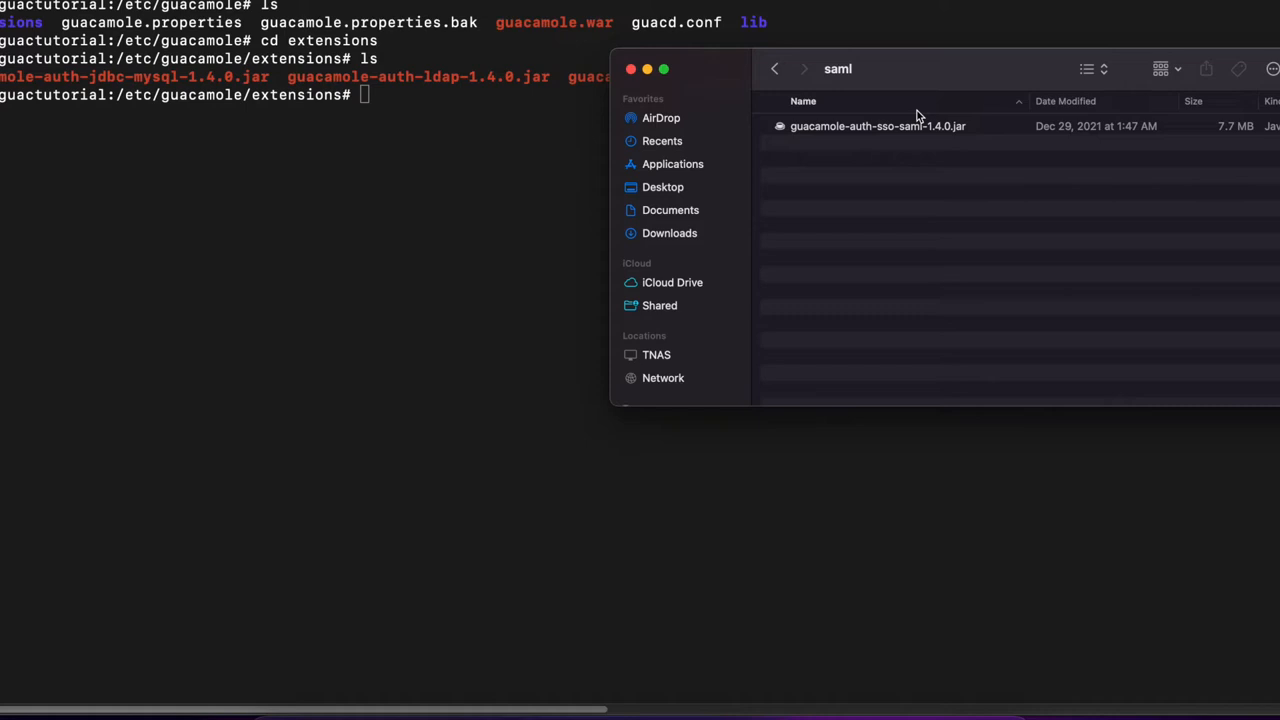
{"action": "mouse_move", "coordinate": [897, 163]}
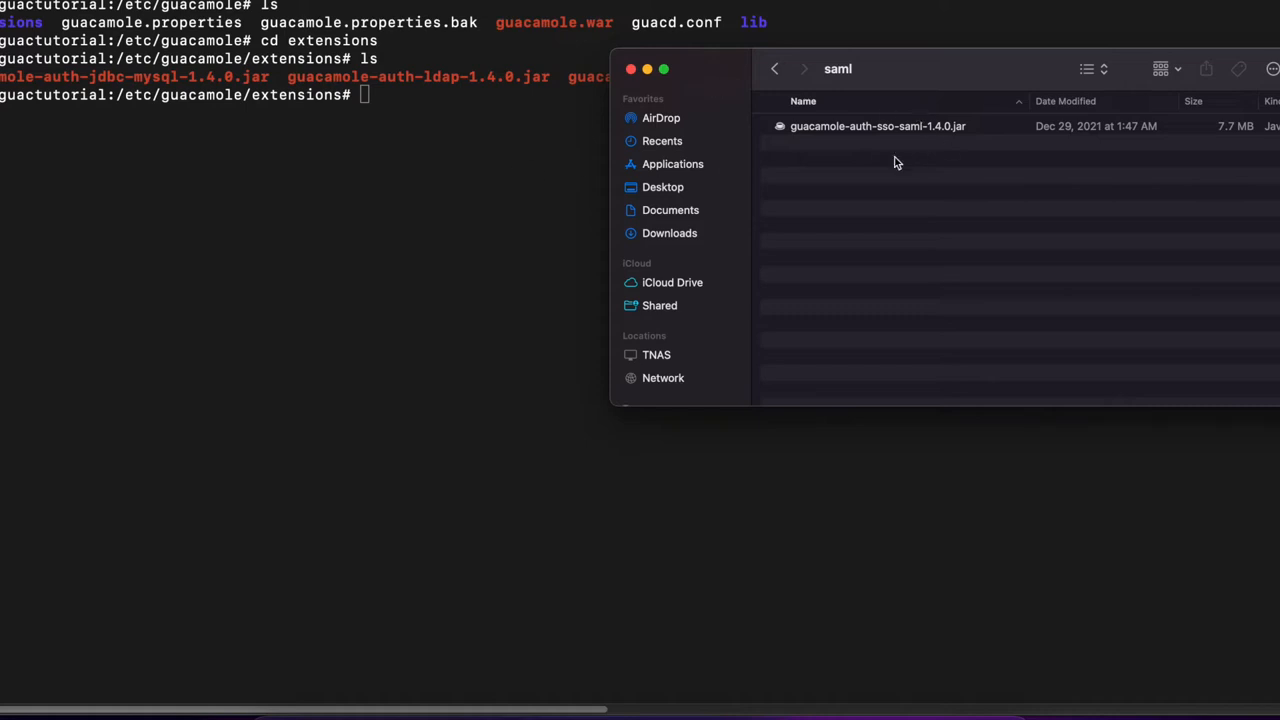
{"action": "mouse_move", "coordinate": [522, 188]}
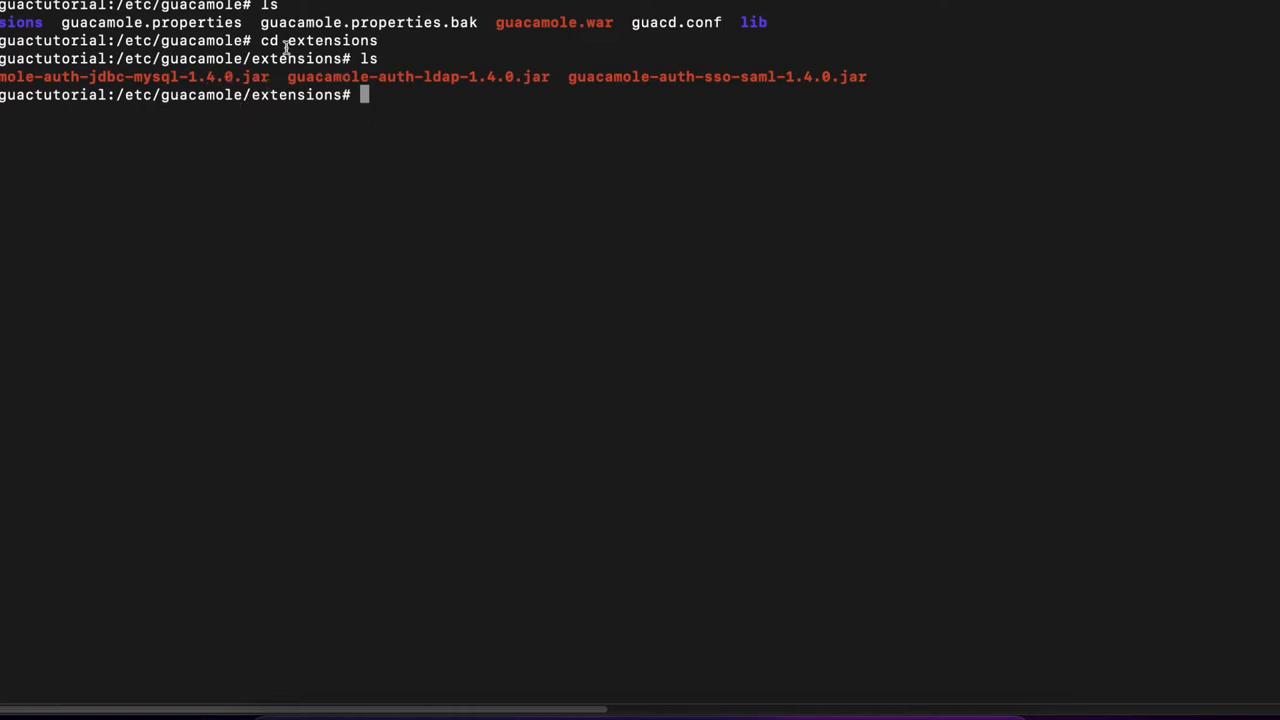
{"action": "mouse_move", "coordinate": [568, 78]}
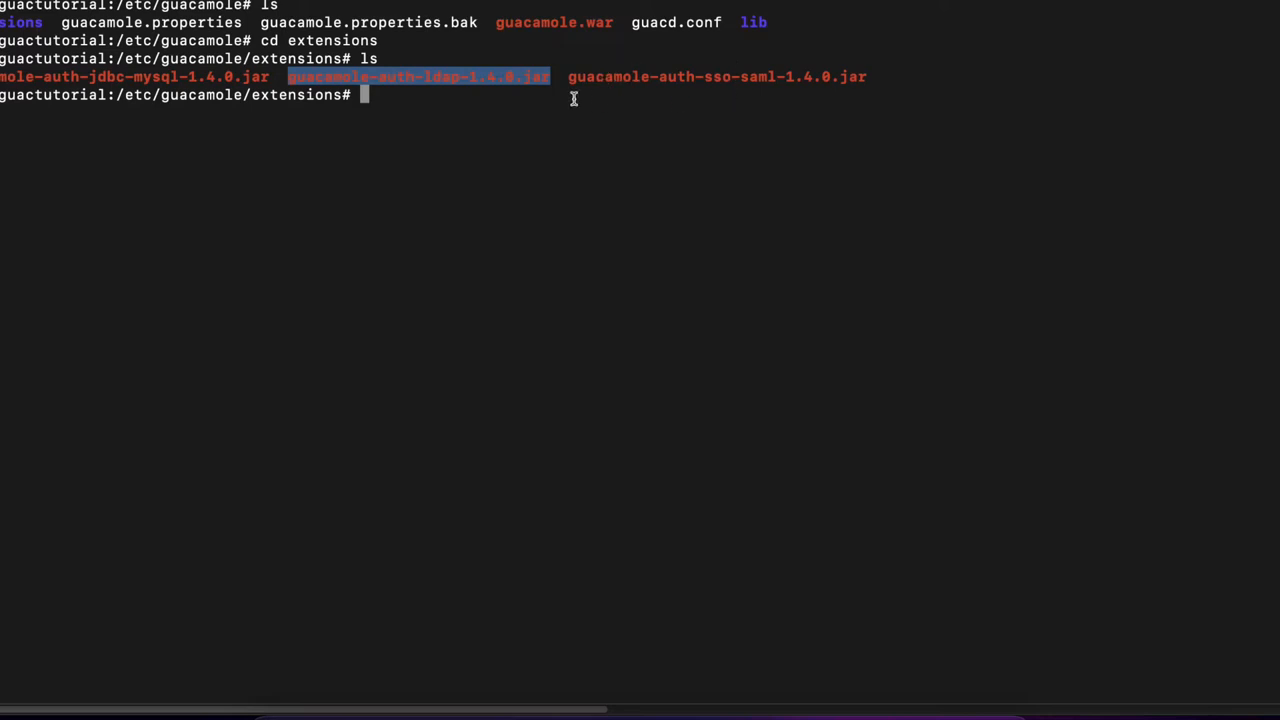
{"action": "mouse_move", "coordinate": [746, 167]}
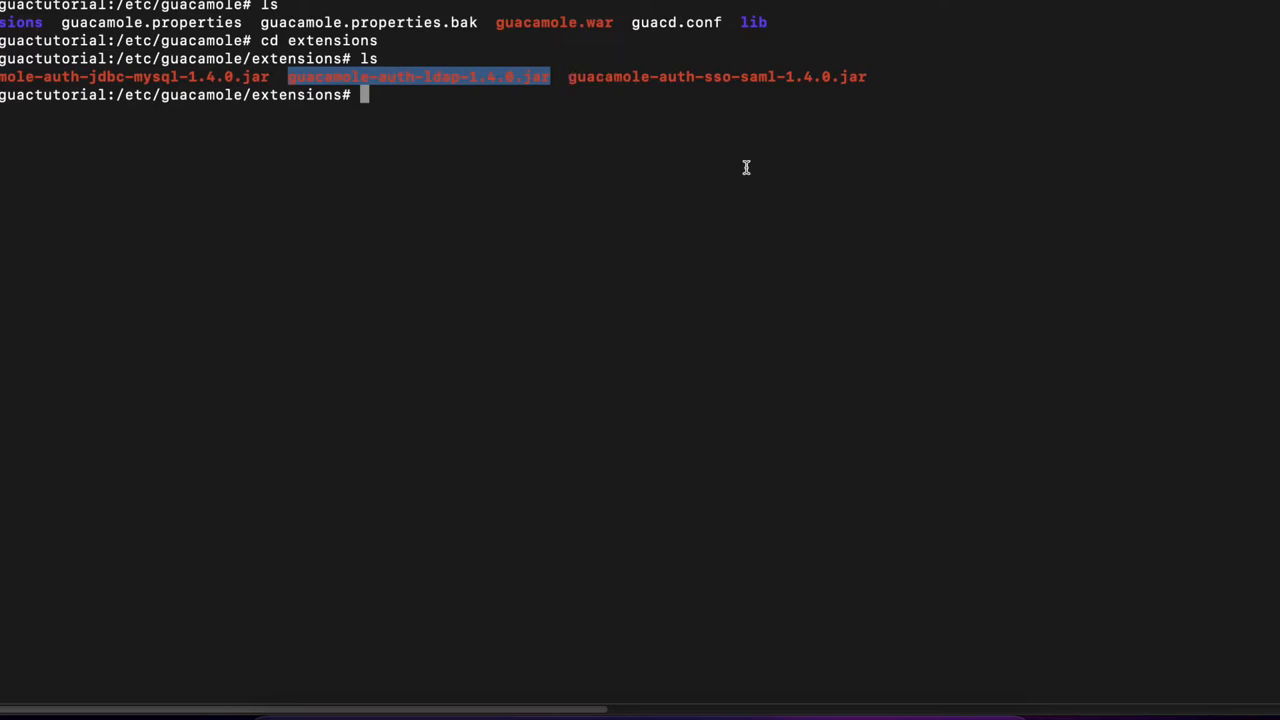
{"action": "mouse_move", "coordinate": [499, 124]}
{"action": "type", "text": "ls"}
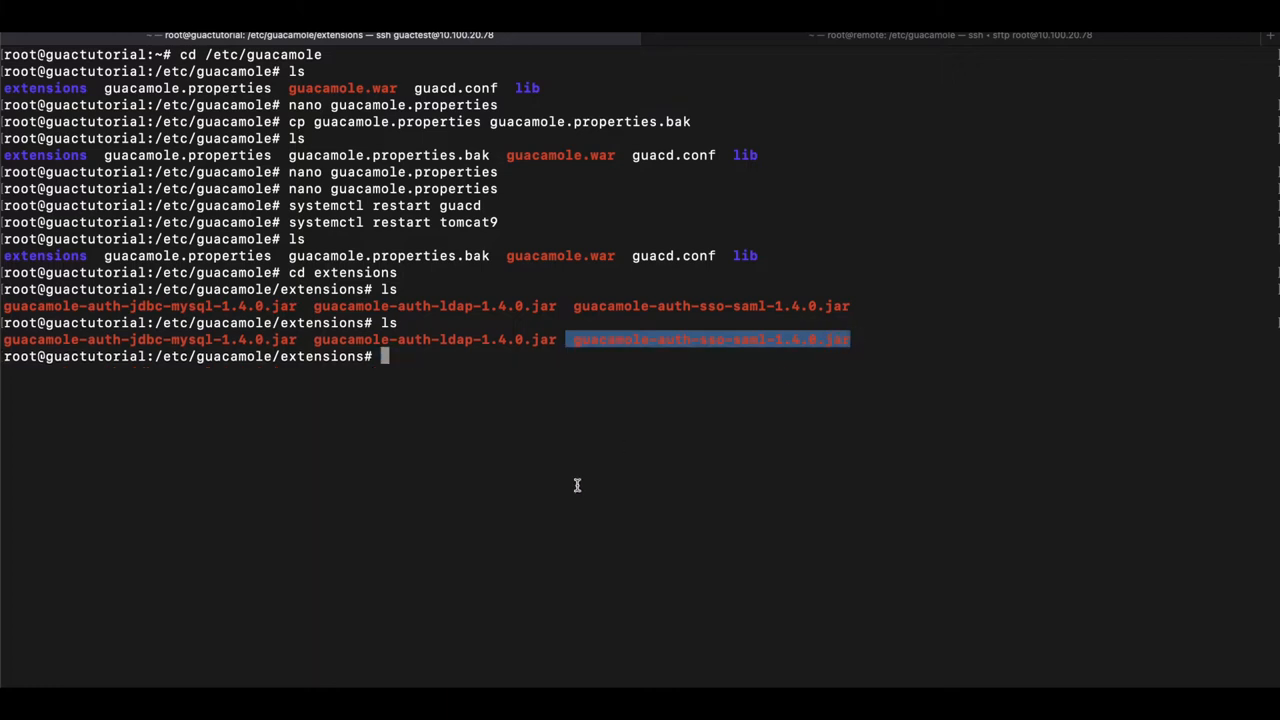
{"action": "mouse_move", "coordinate": [493, 537]}
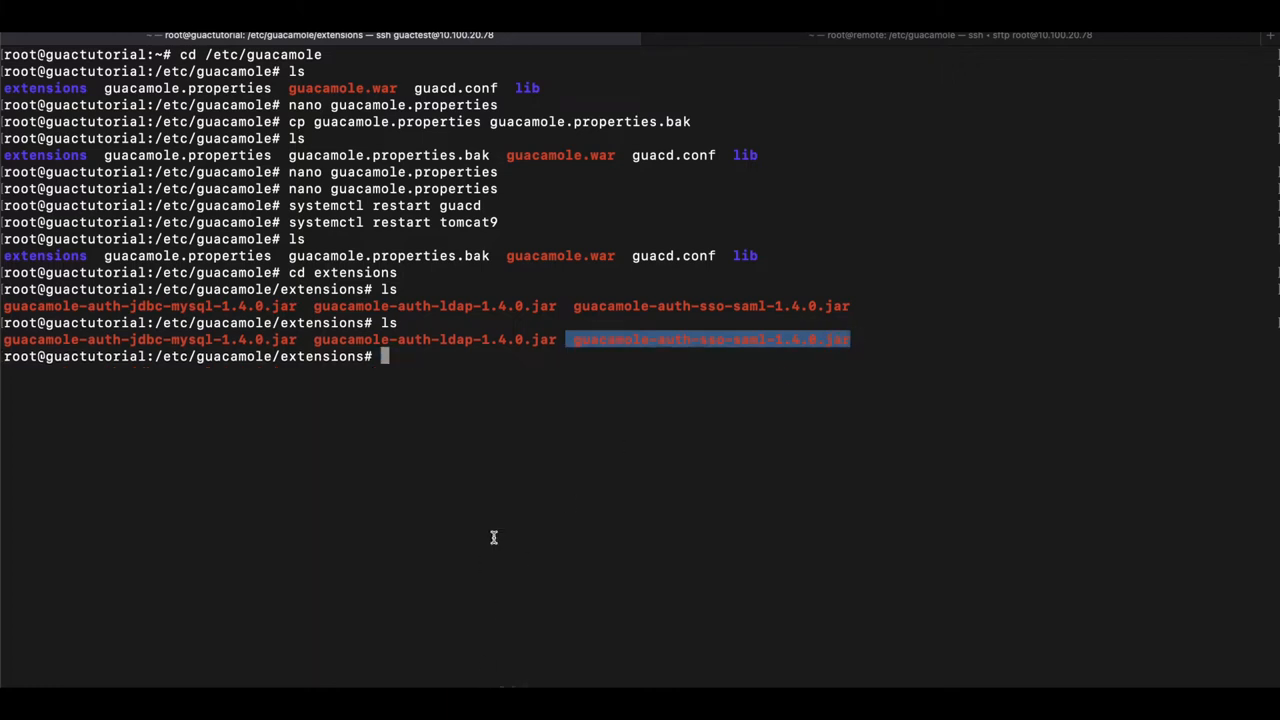
Return to /etc/guacamole and start editing guacamole.properties with nano
{"action": "type", "text": "cd"}
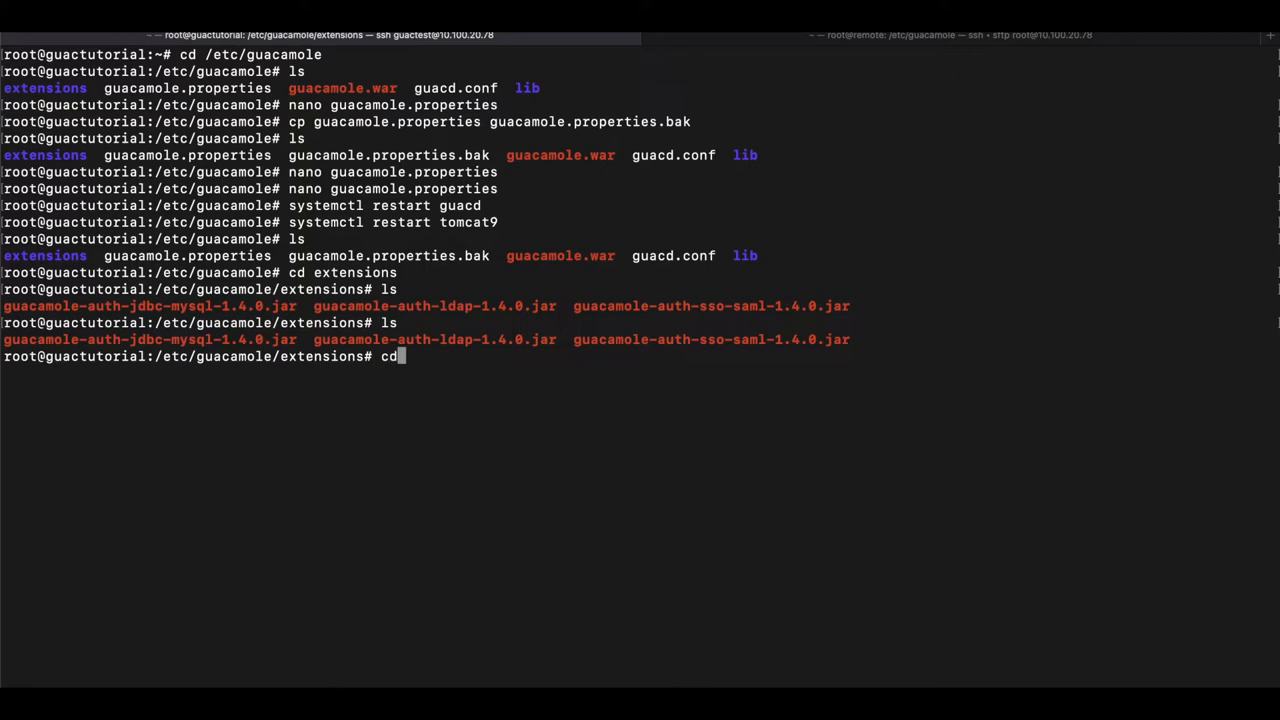
{"action": "type", "text": ".."}
{"action": "type", "text": "n"}
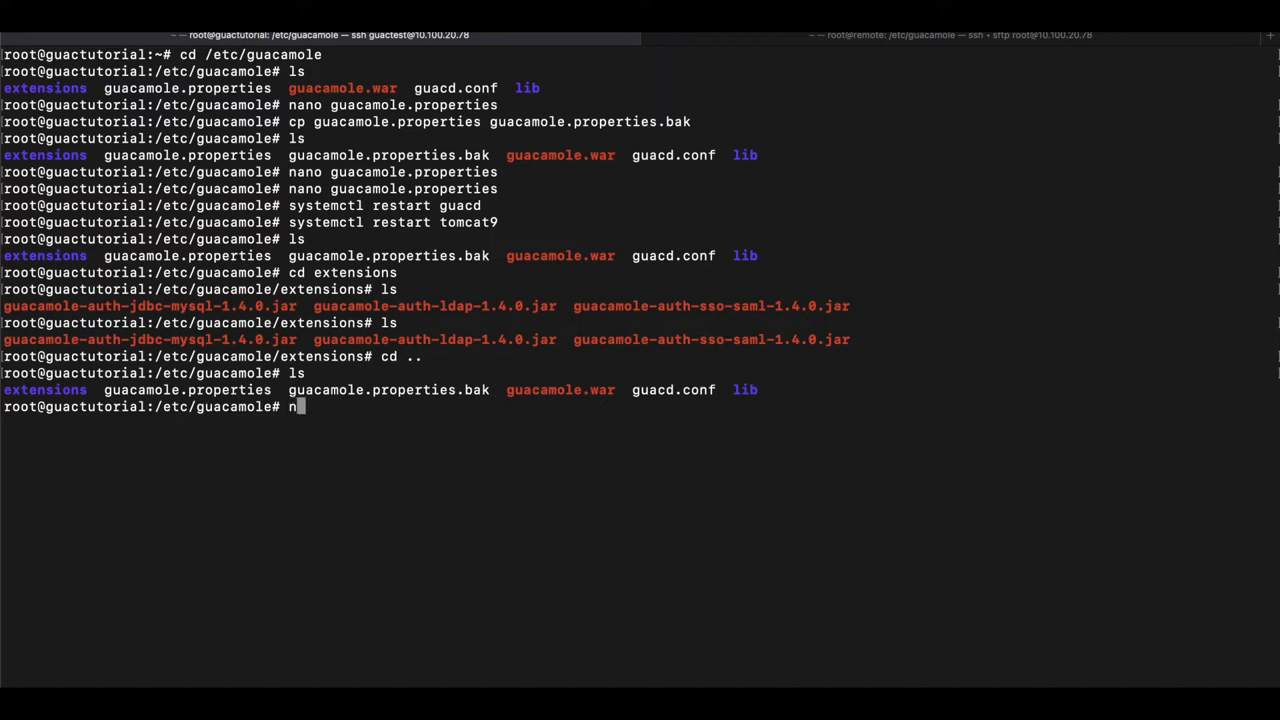
{"action": "type", "text": "ano guaca"}
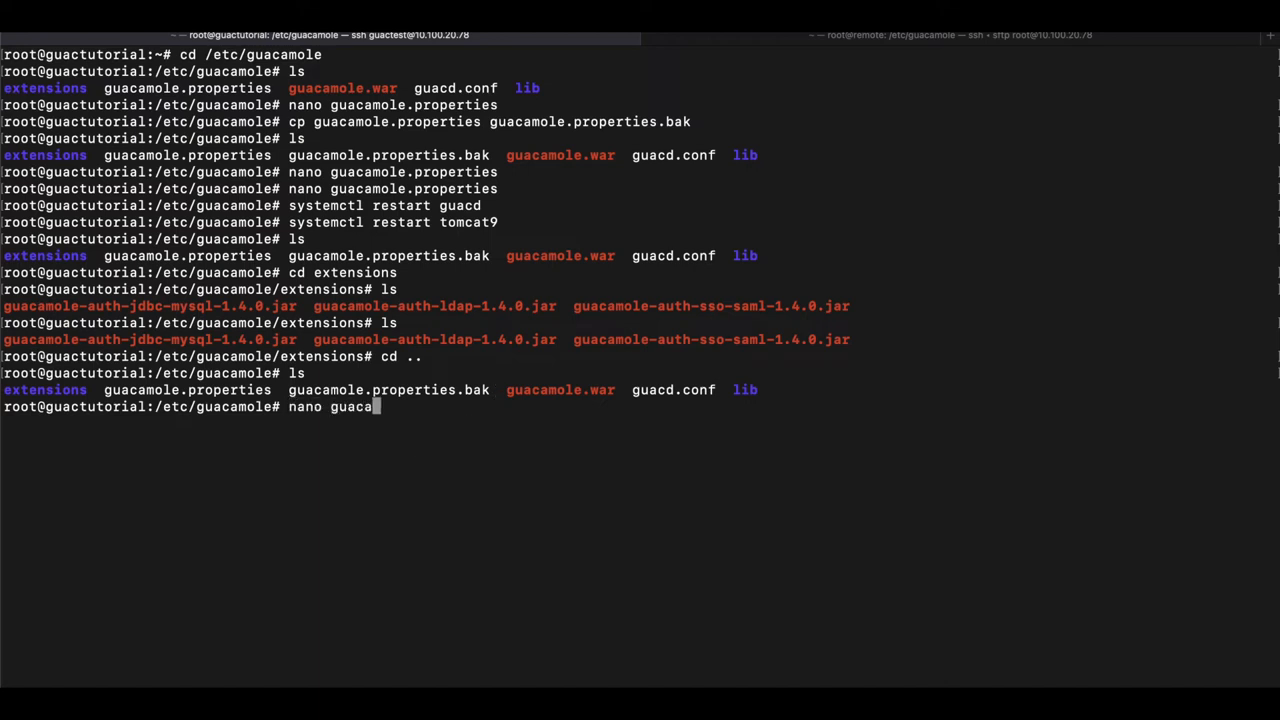
{"action": "type", "text": "mole"}
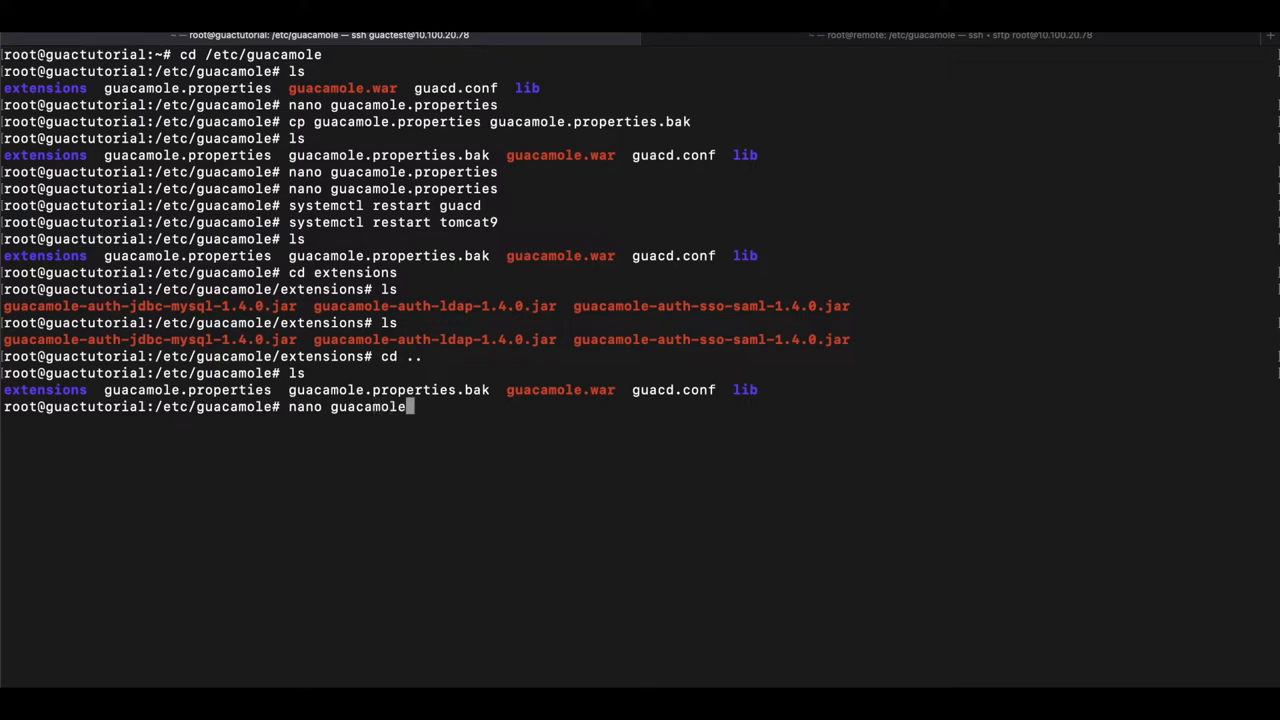
{"action": "type", "text": ".propertie"}
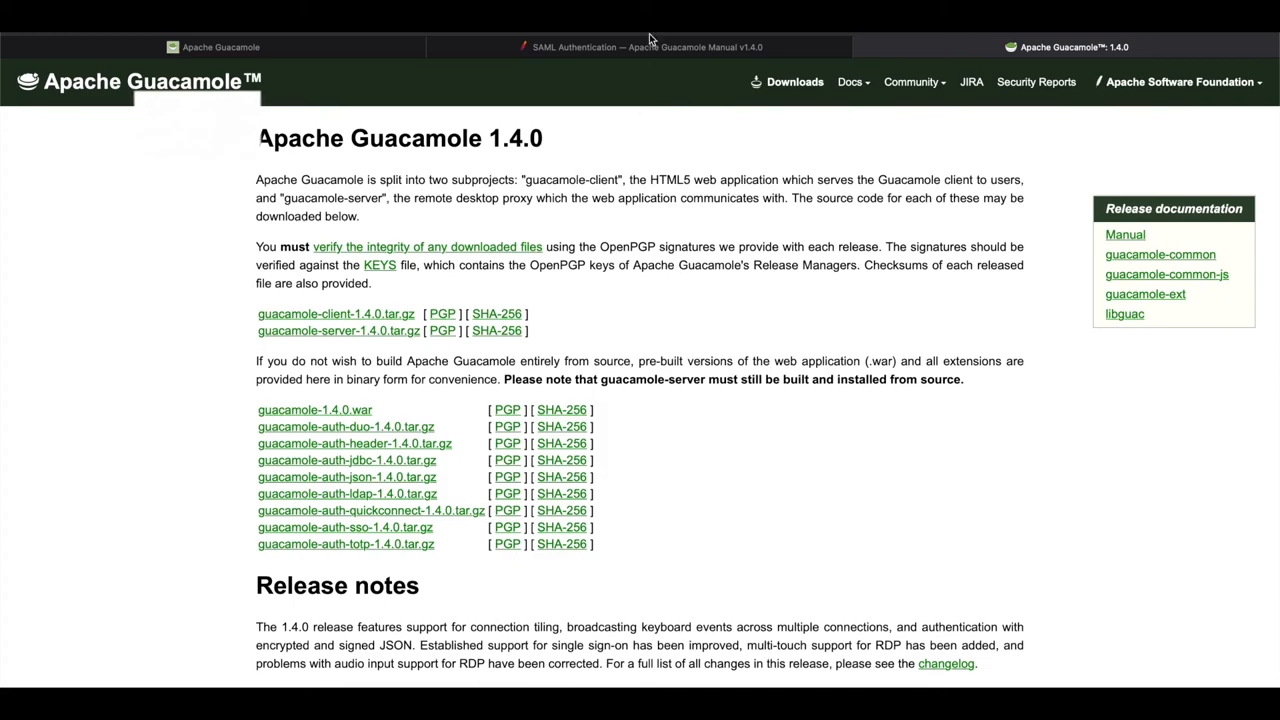
Show the SAML Authentication manual and highlight the saml-idp-metadata-url property
{"action": "left_click", "coordinate": [647, 47]}
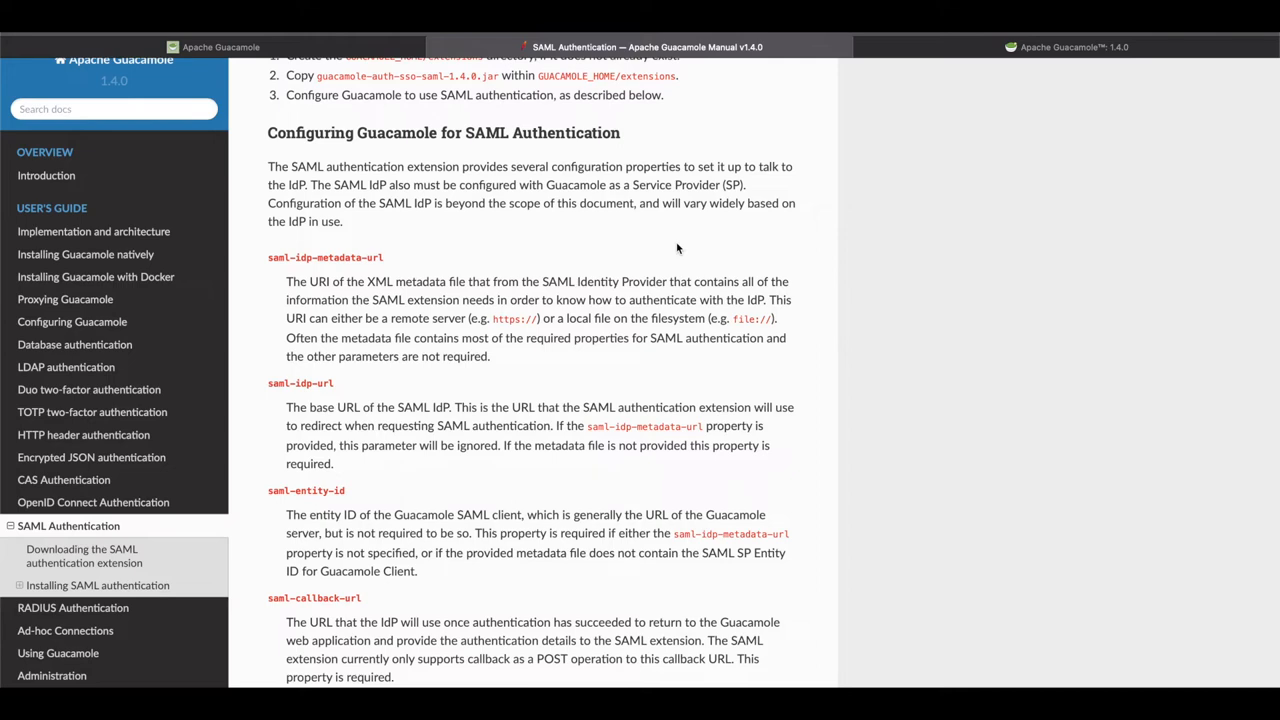
{"action": "mouse_move", "coordinate": [313, 256]}
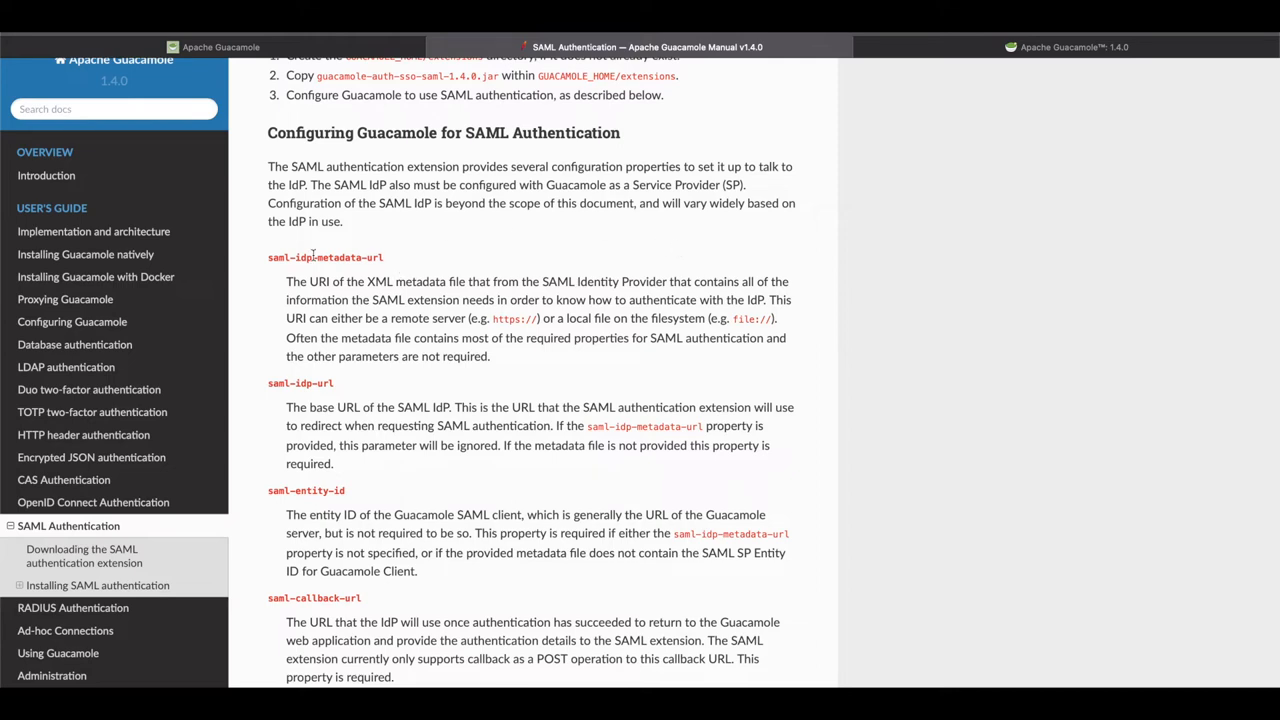
{"action": "double_click", "coordinate": [300, 257]}
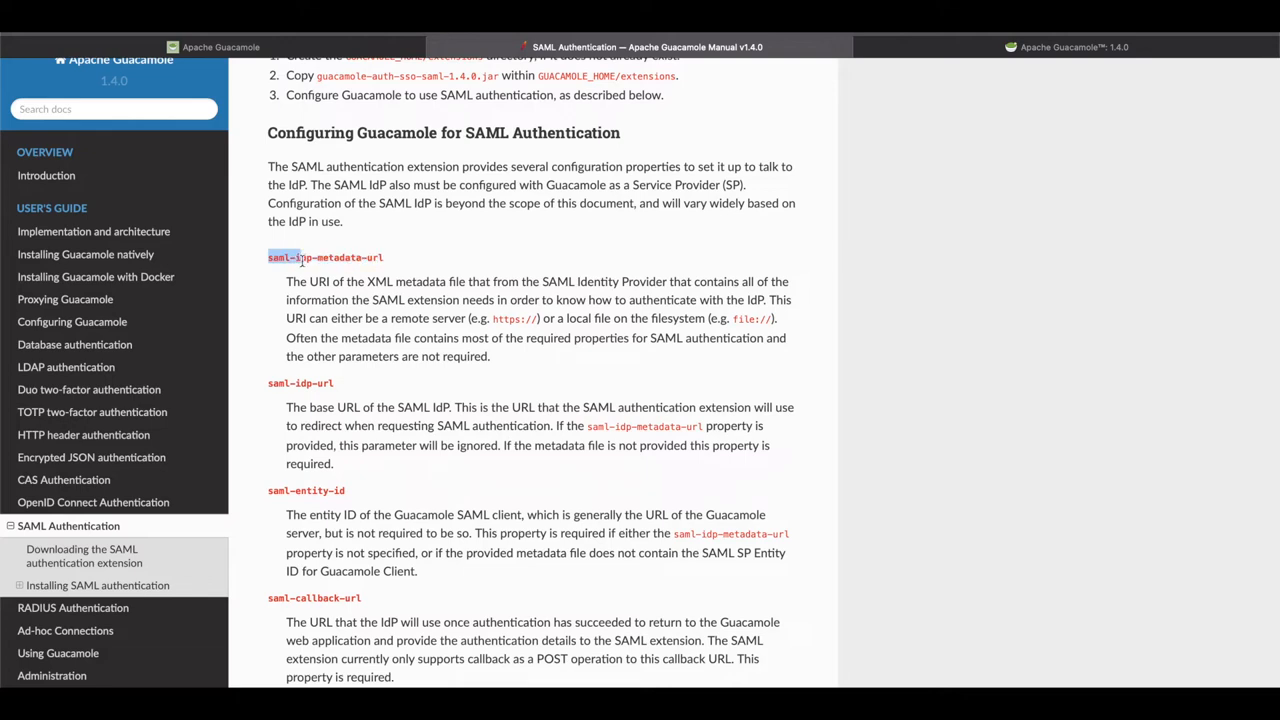
{"action": "double_click", "coordinate": [324, 257]}
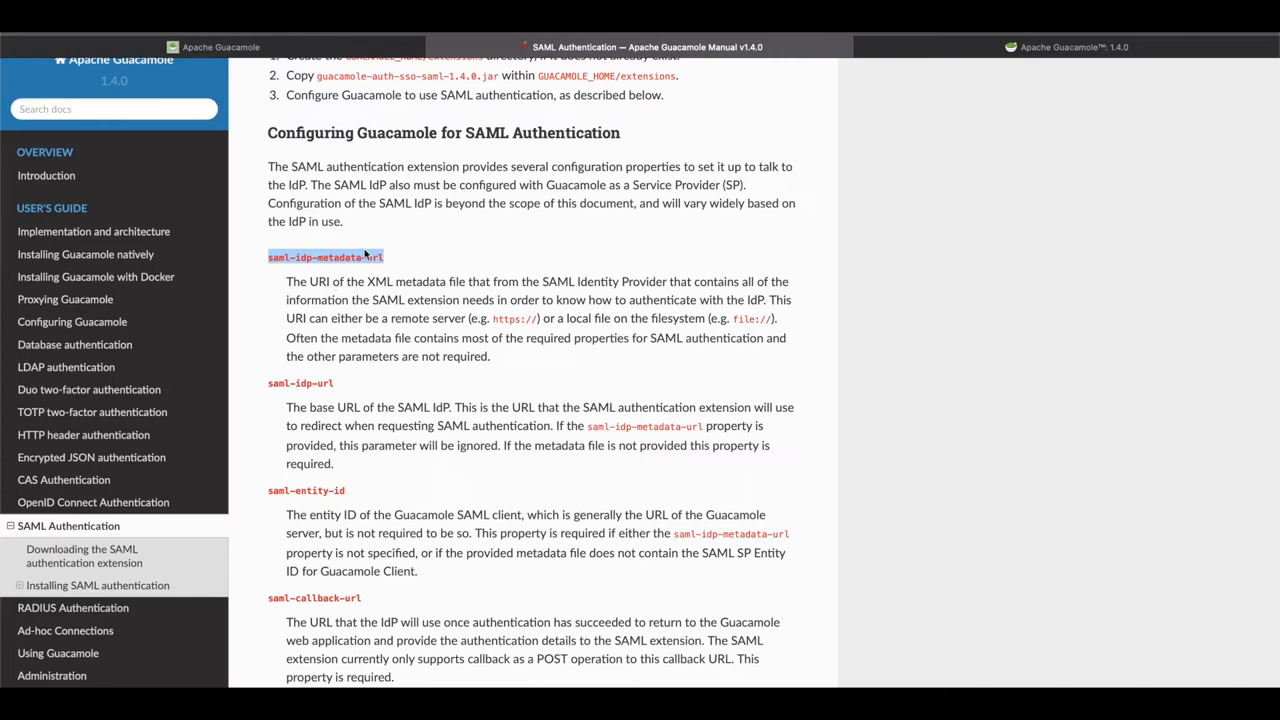
Scroll further to highlight the saml-entity-id and saml-callback-url properties
{"action": "scroll", "scroll_direction": "down", "scroll_amount": 3}
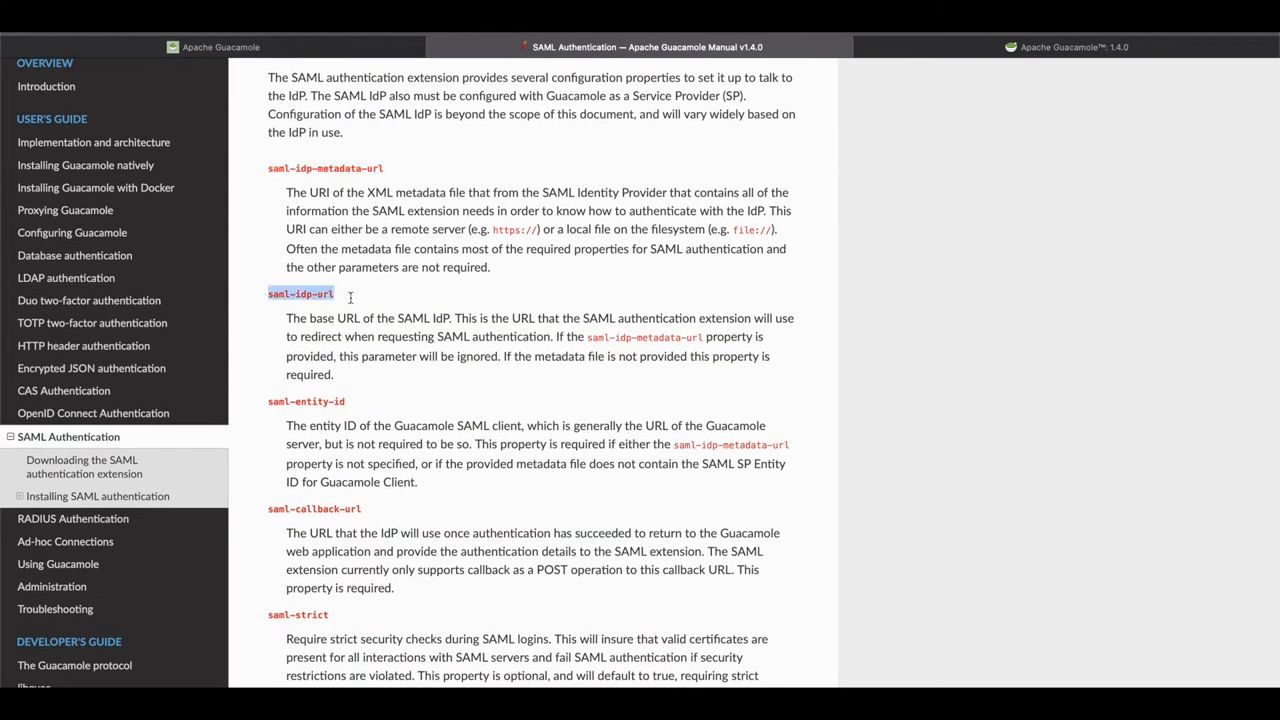
{"action": "mouse_move", "coordinate": [490, 310]}
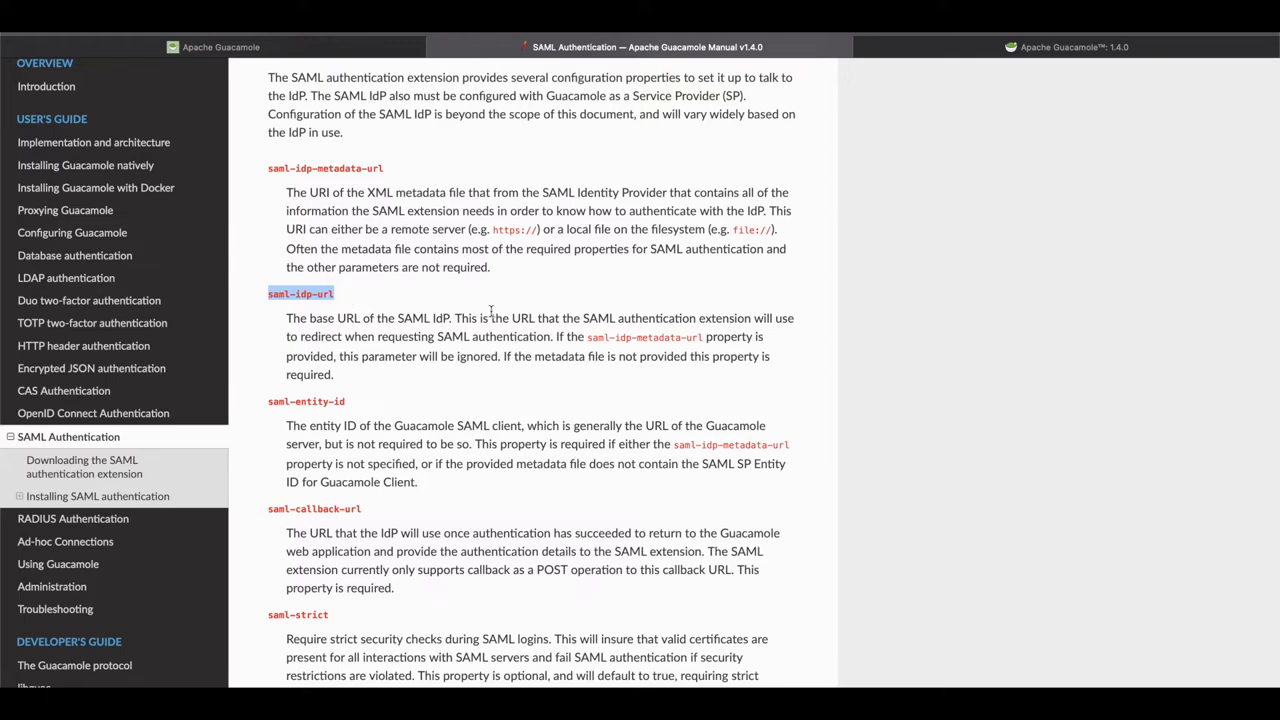
{"action": "mouse_move", "coordinate": [429, 507]}
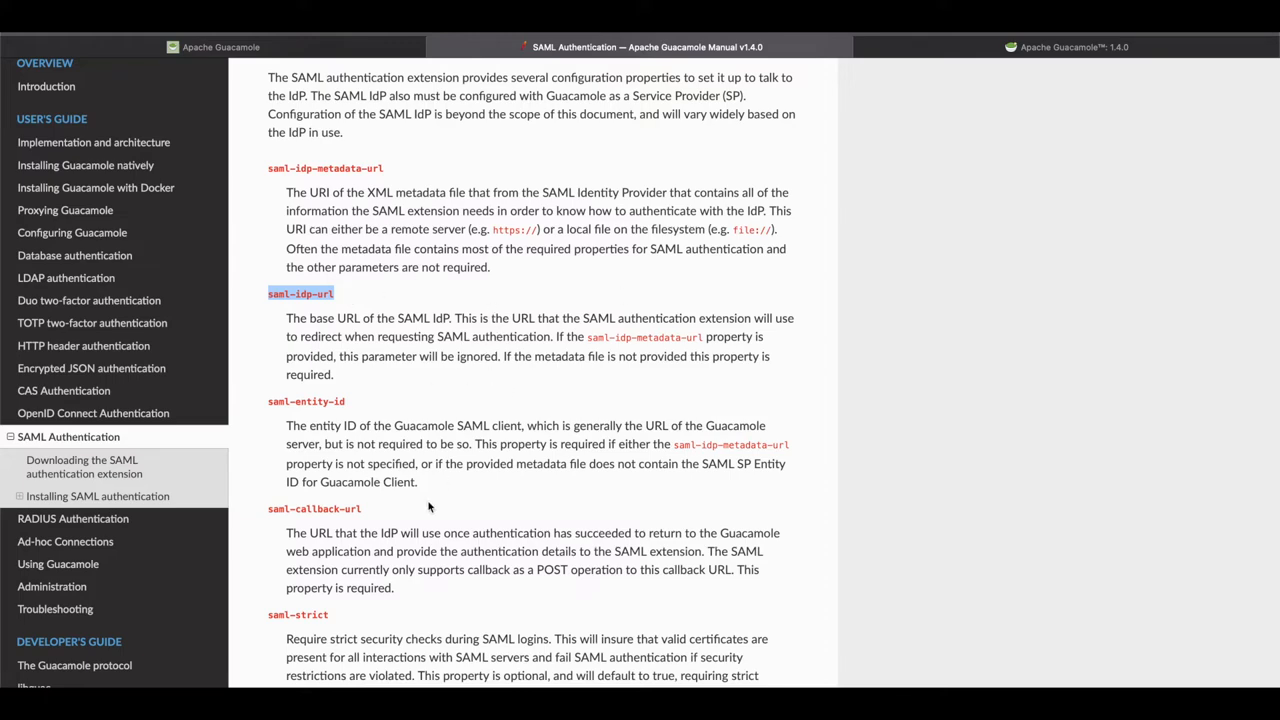
{"action": "scroll", "scroll_direction": "down", "scroll_amount": 3}
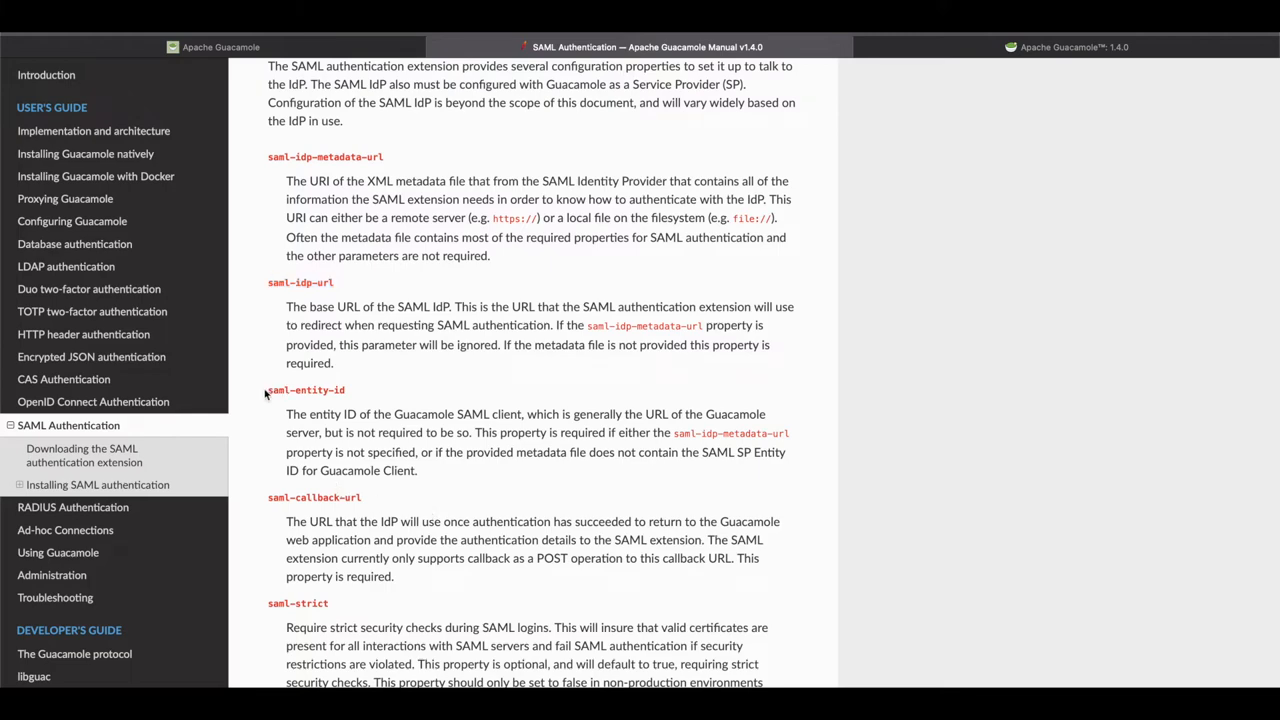
{"action": "double_click", "coordinate": [305, 389]}
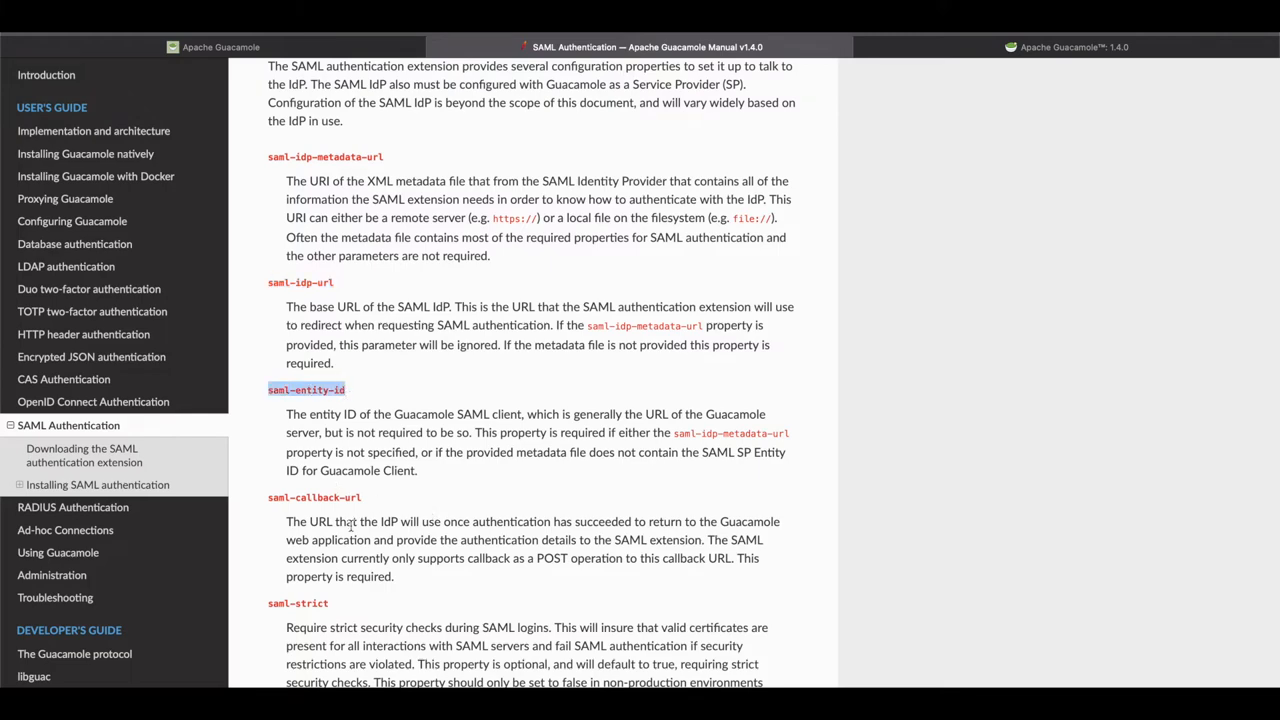
{"action": "scroll", "scroll_direction": "down", "scroll_amount": 3}
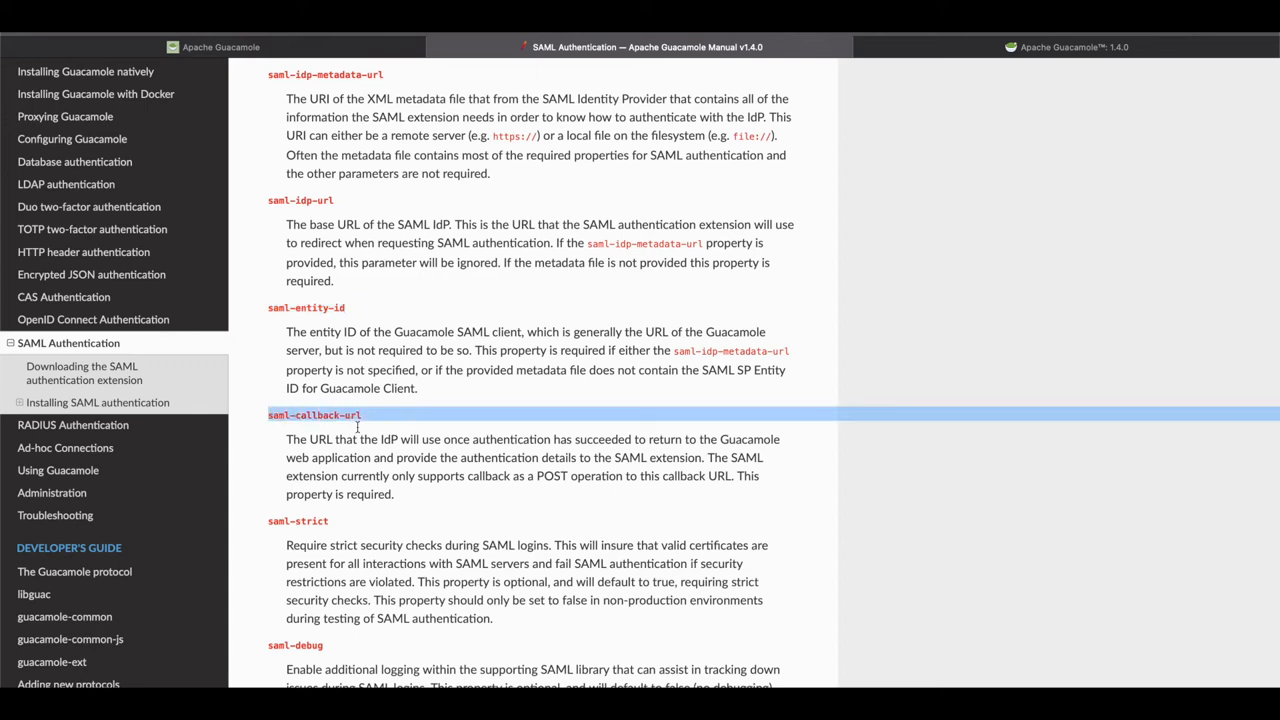
{"action": "scroll", "scroll_direction": "down", "scroll_amount": 3}
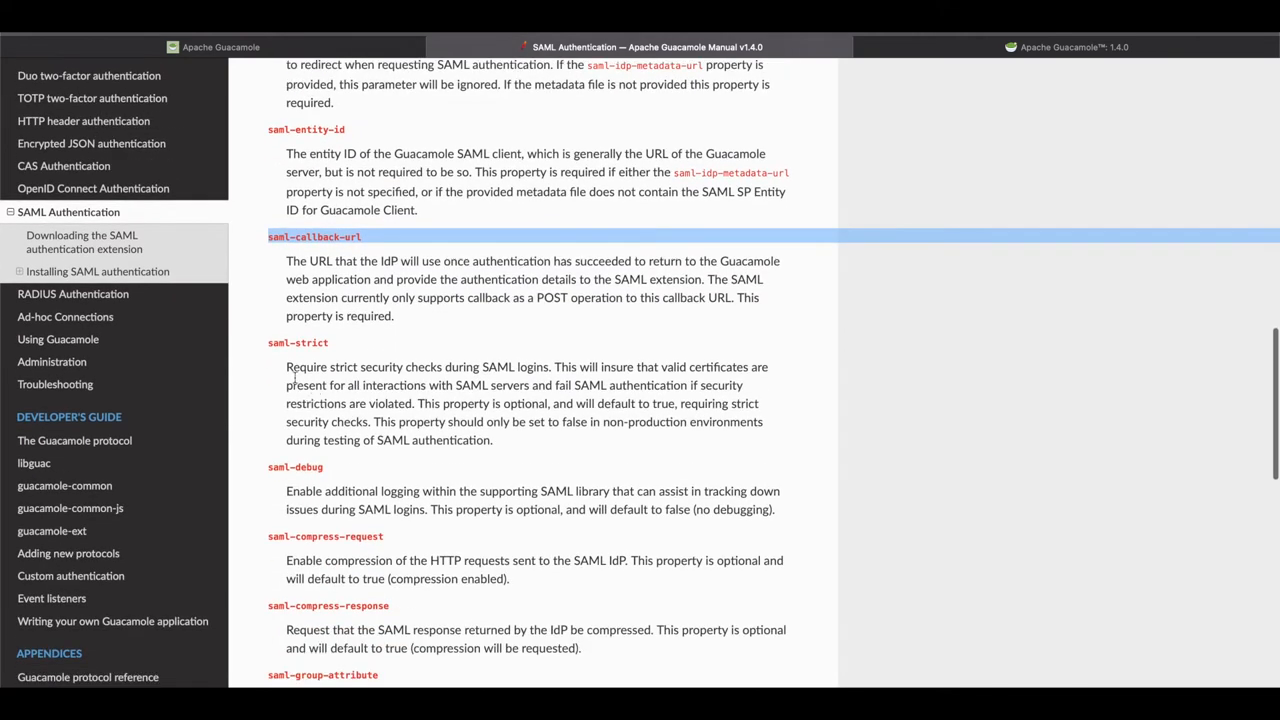
{"action": "left_click_drag", "start_coordinate": [286, 367], "coordinate": [378, 367]}
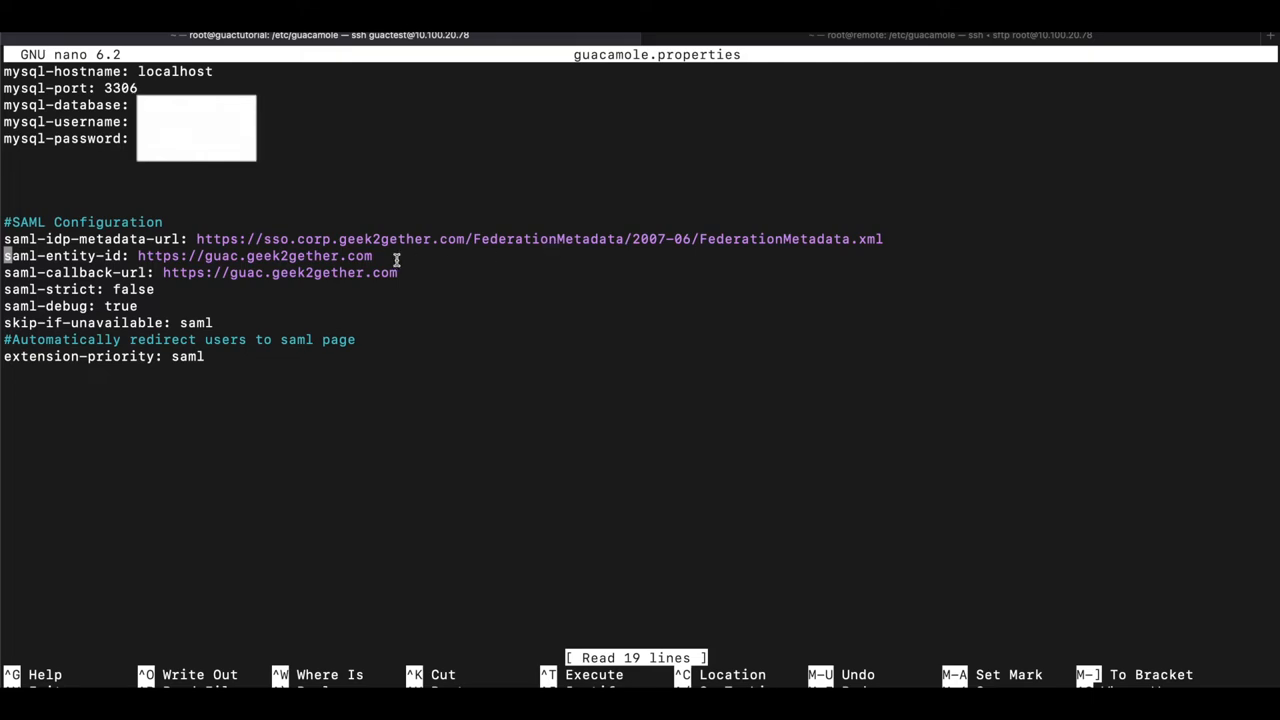
{"action": "mouse_move", "coordinate": [468, 238]}
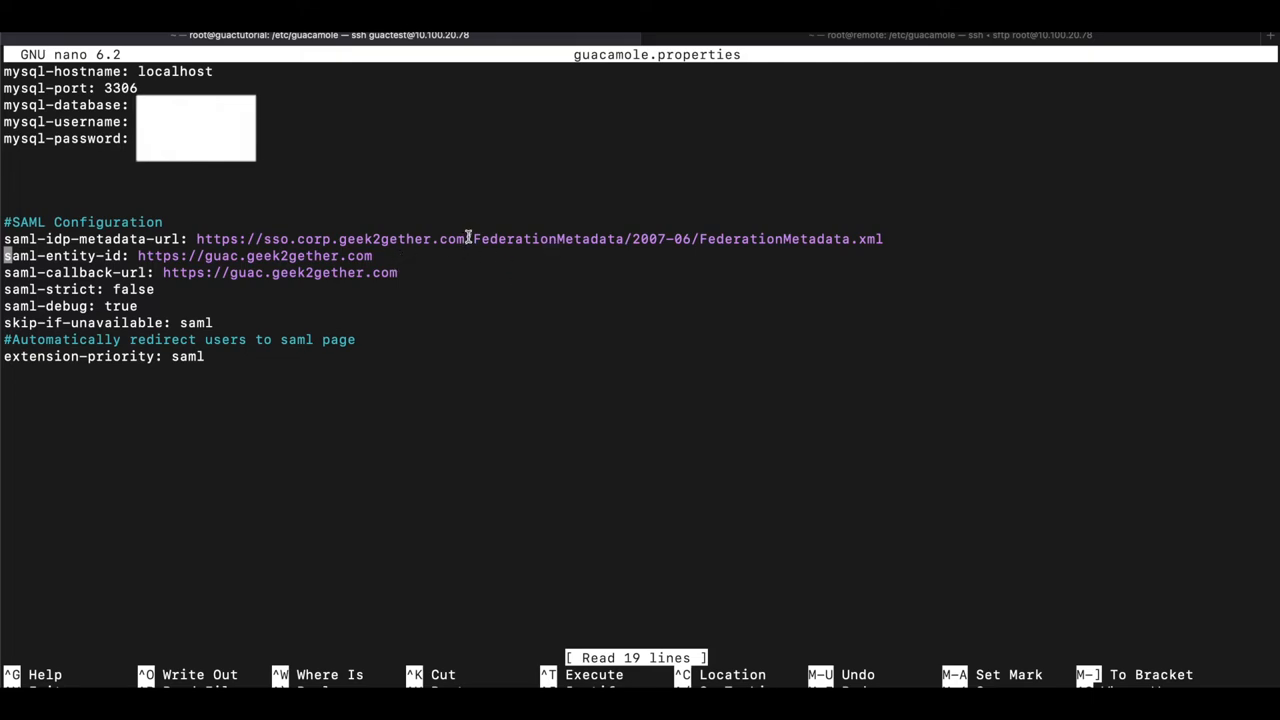
{"action": "left_click_drag", "start_coordinate": [466, 238], "coordinate": [660, 238]}
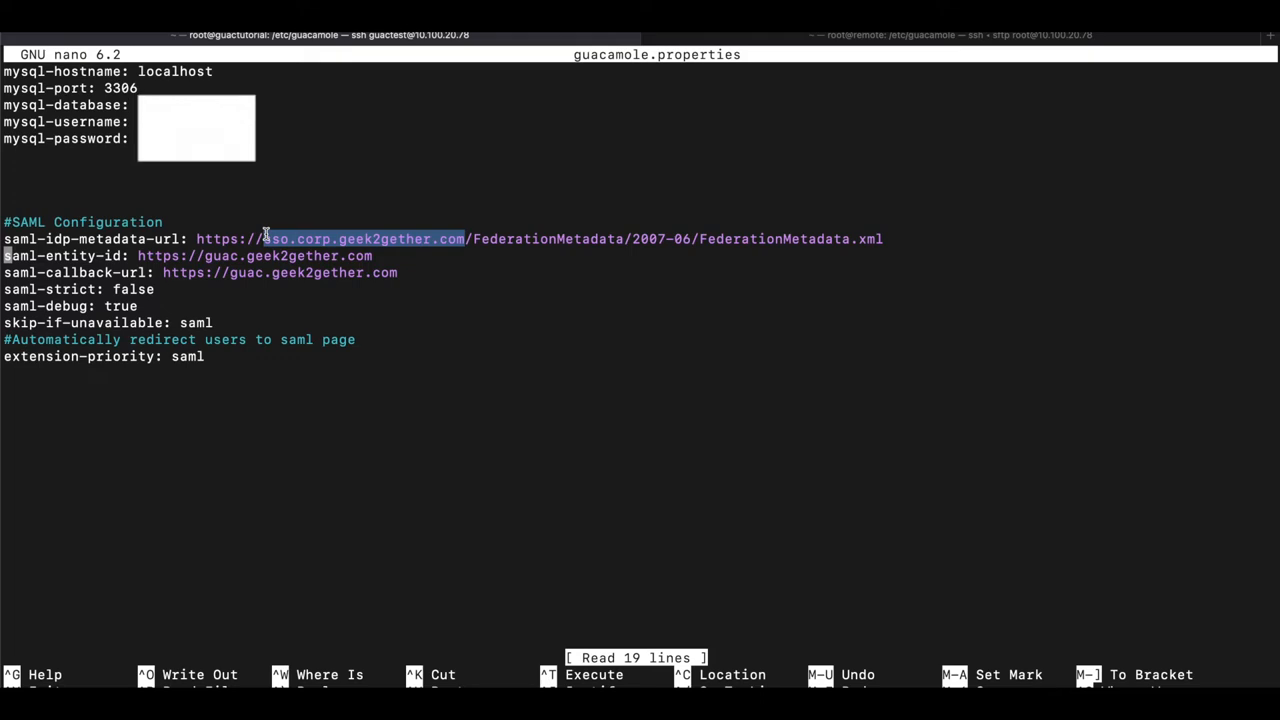
{"action": "mouse_move", "coordinate": [396, 309]}
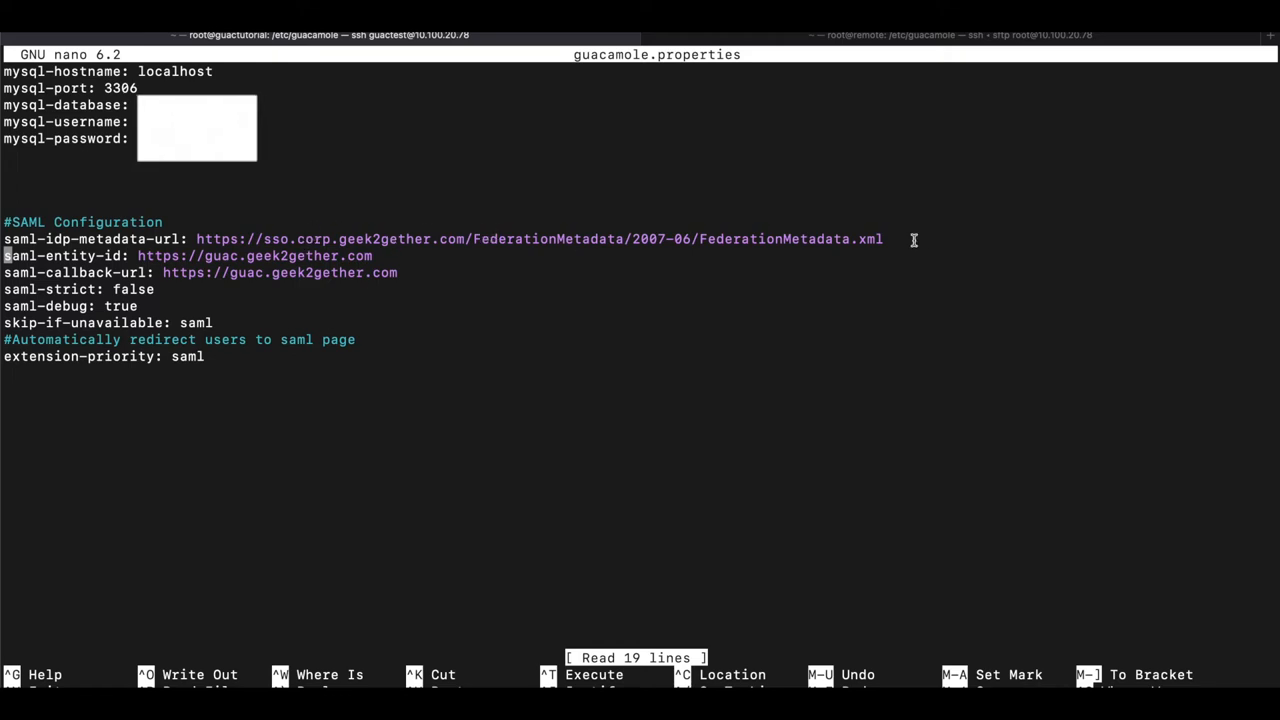
{"action": "mouse_move", "coordinate": [660, 219]}
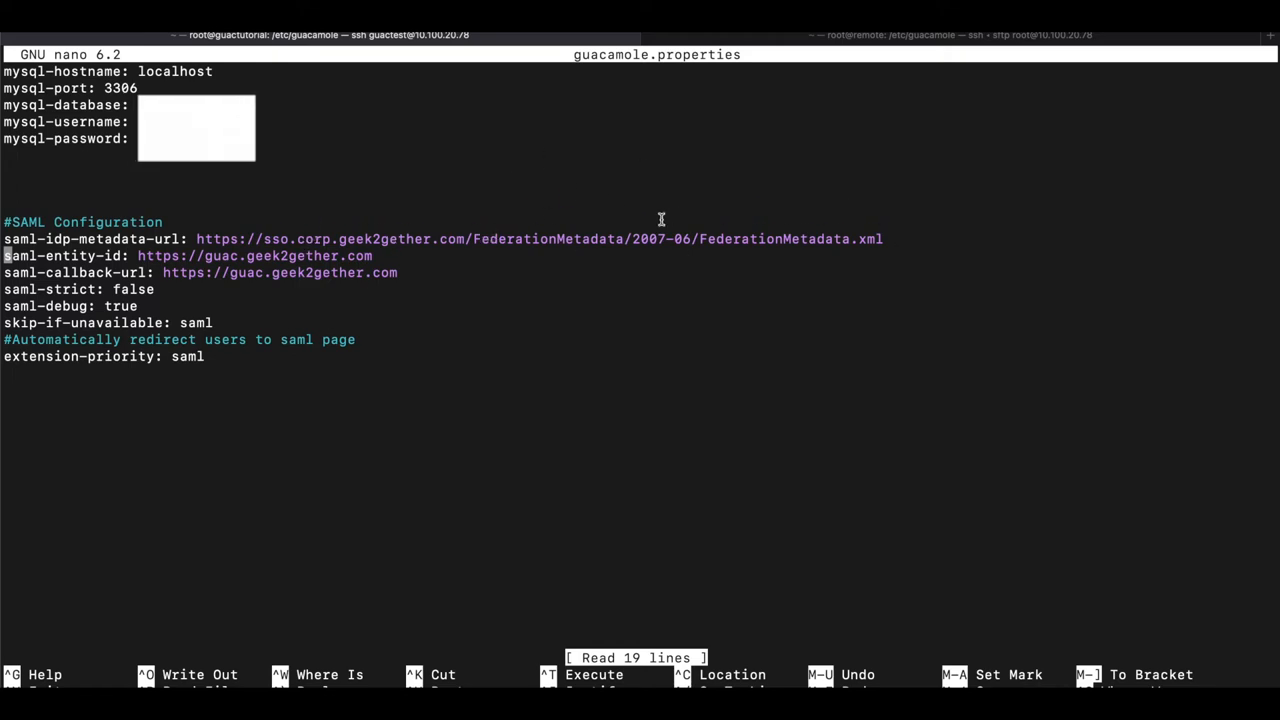
{"action": "mouse_move", "coordinate": [183, 247]}
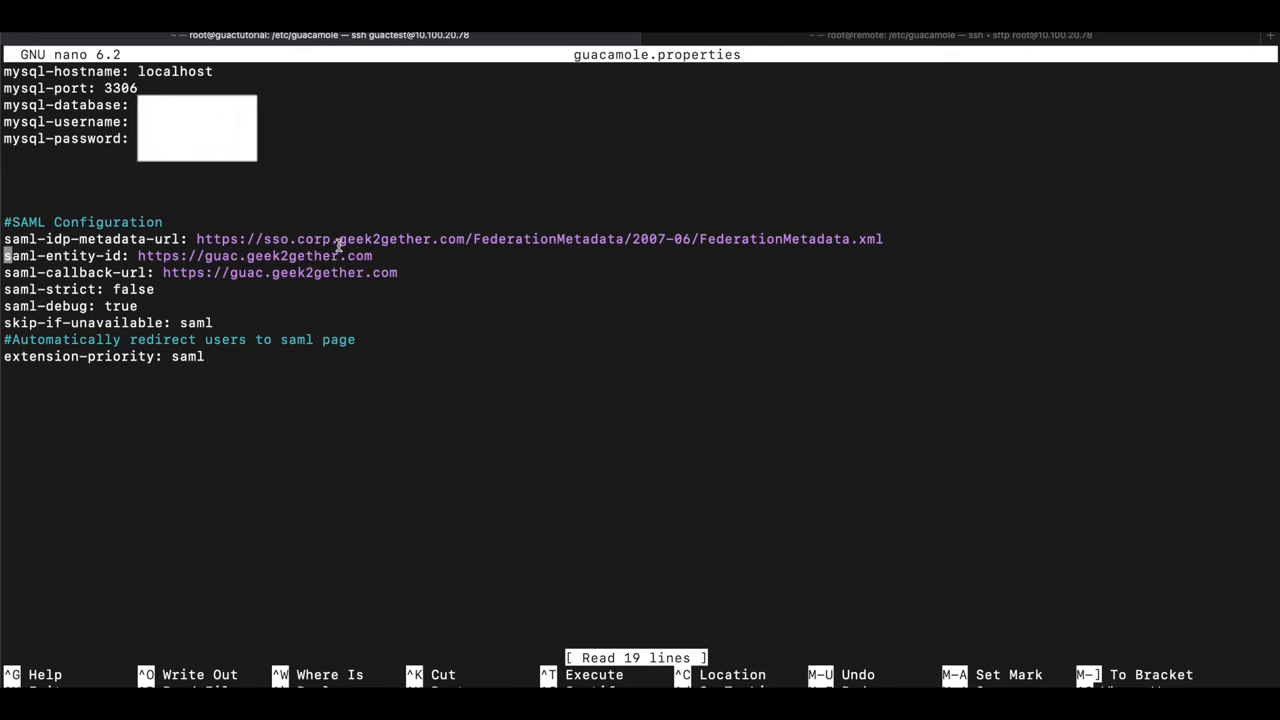
{"action": "mouse_move", "coordinate": [365, 255]}
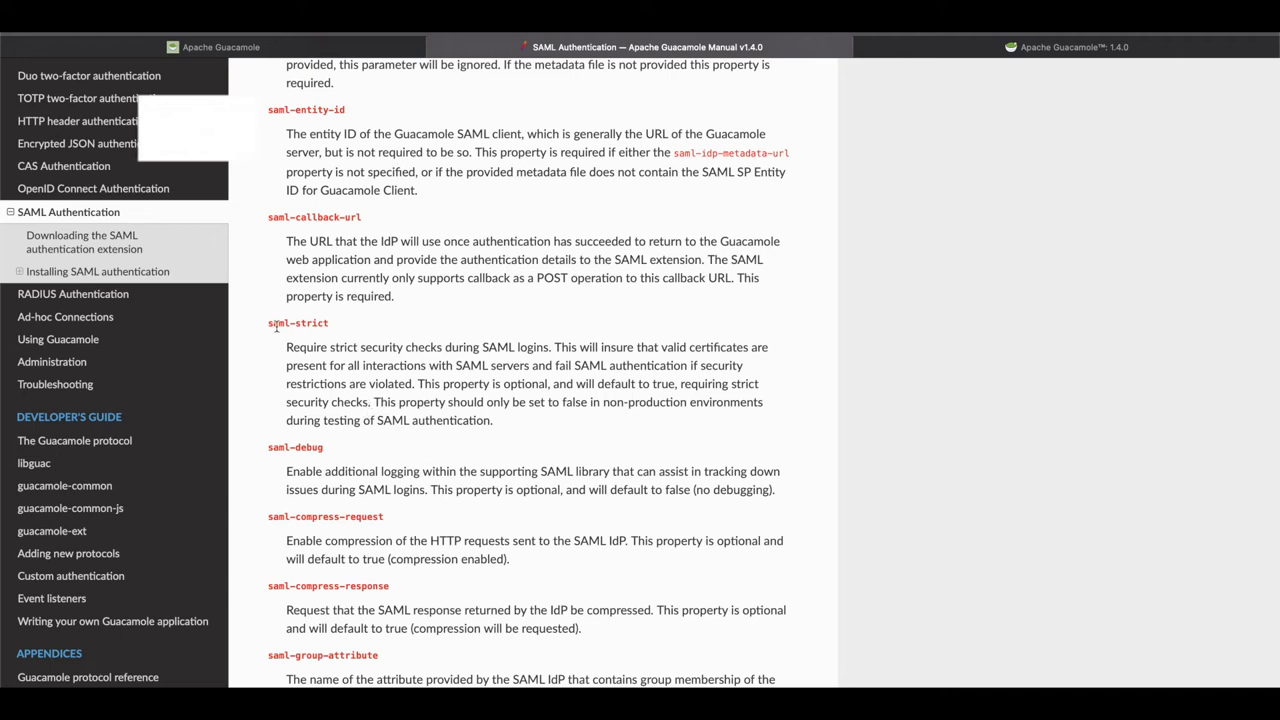
{"action": "mouse_move", "coordinate": [315, 367]}
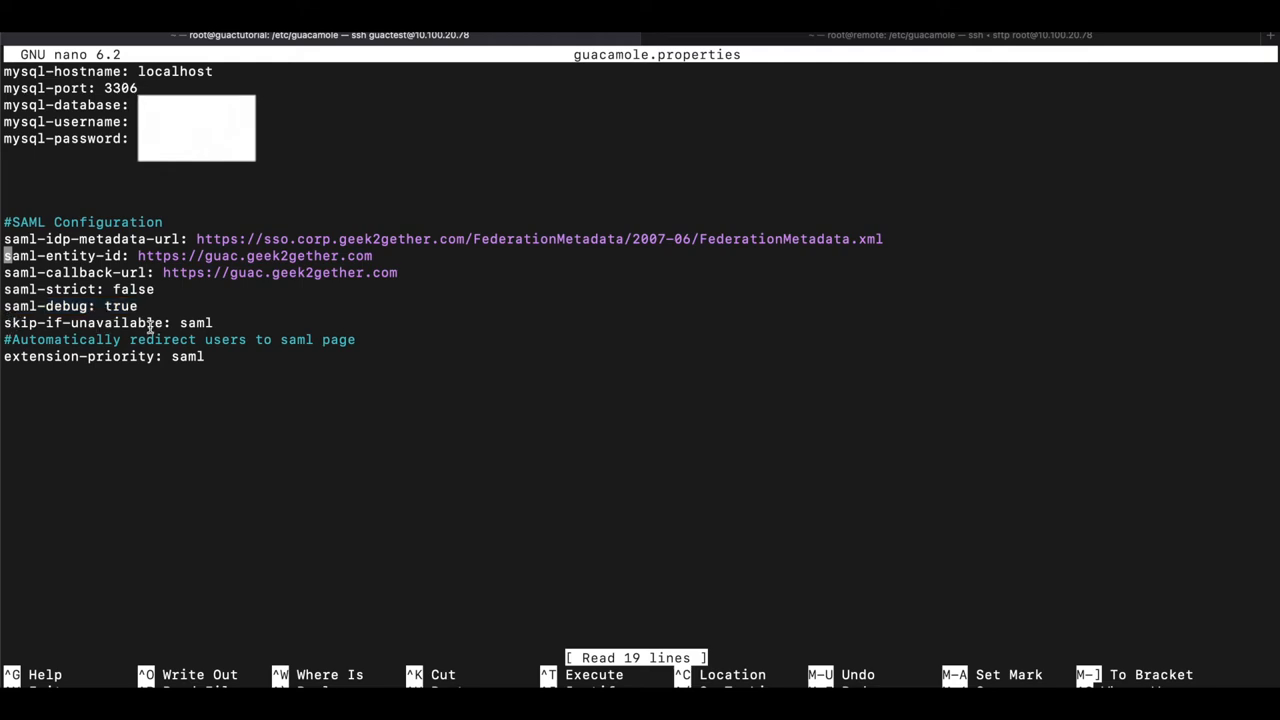
{"action": "mouse_move", "coordinate": [245, 356]}
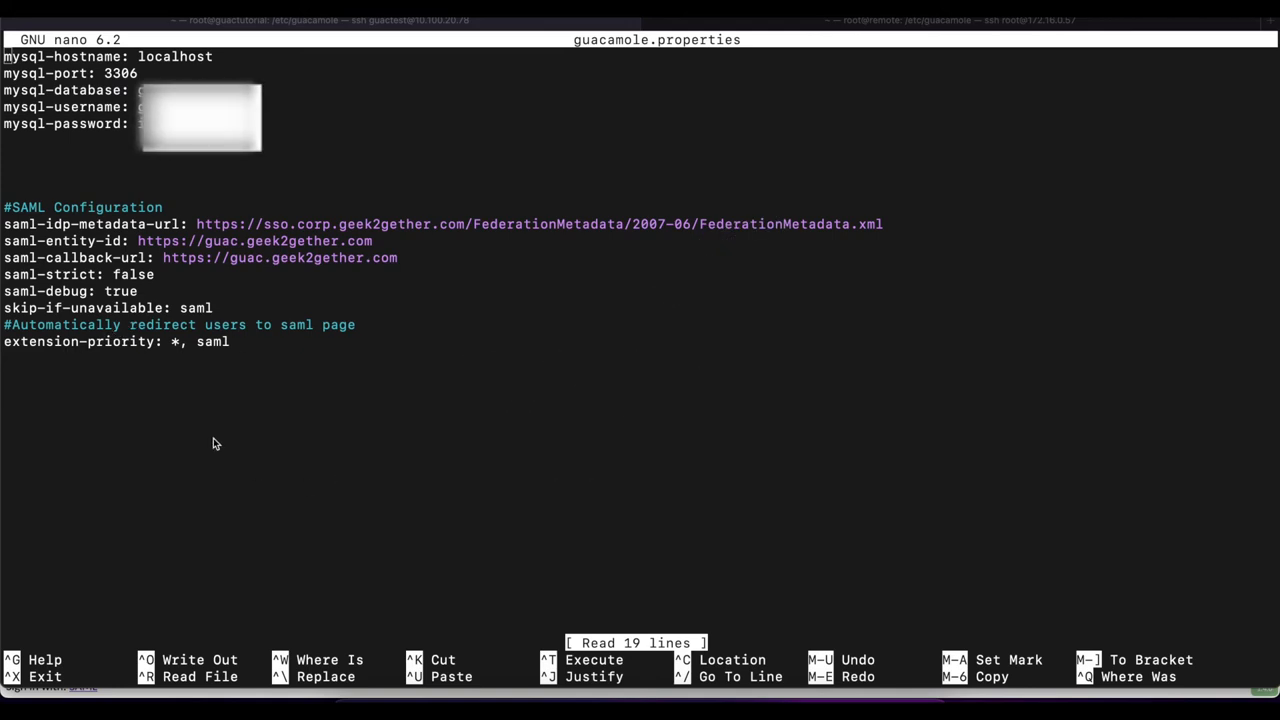
{"action": "mouse_move", "coordinate": [228, 348]}
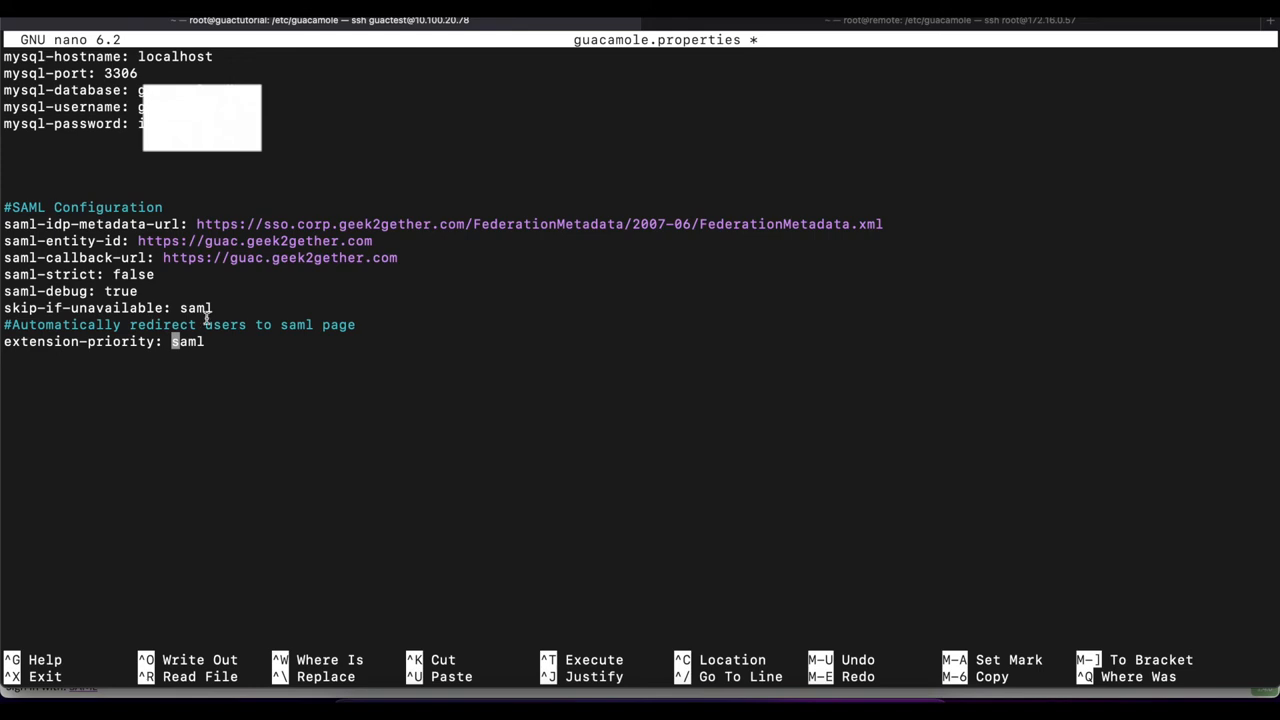
{"action": "mouse_move", "coordinate": [480, 398]}
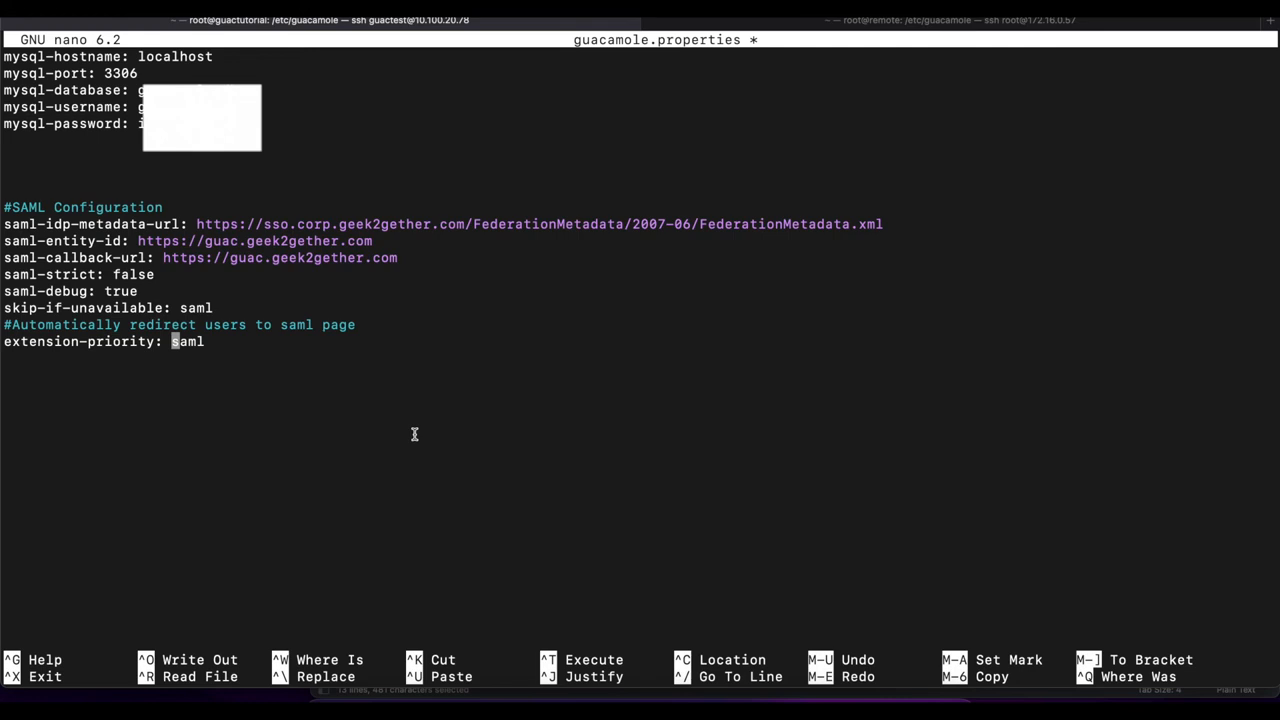
Save guacamole.properties with extension-priority set to saml and exit nano
{"action": "key", "text": "ctrl+x"}
{"action": "type", "text": "s"}
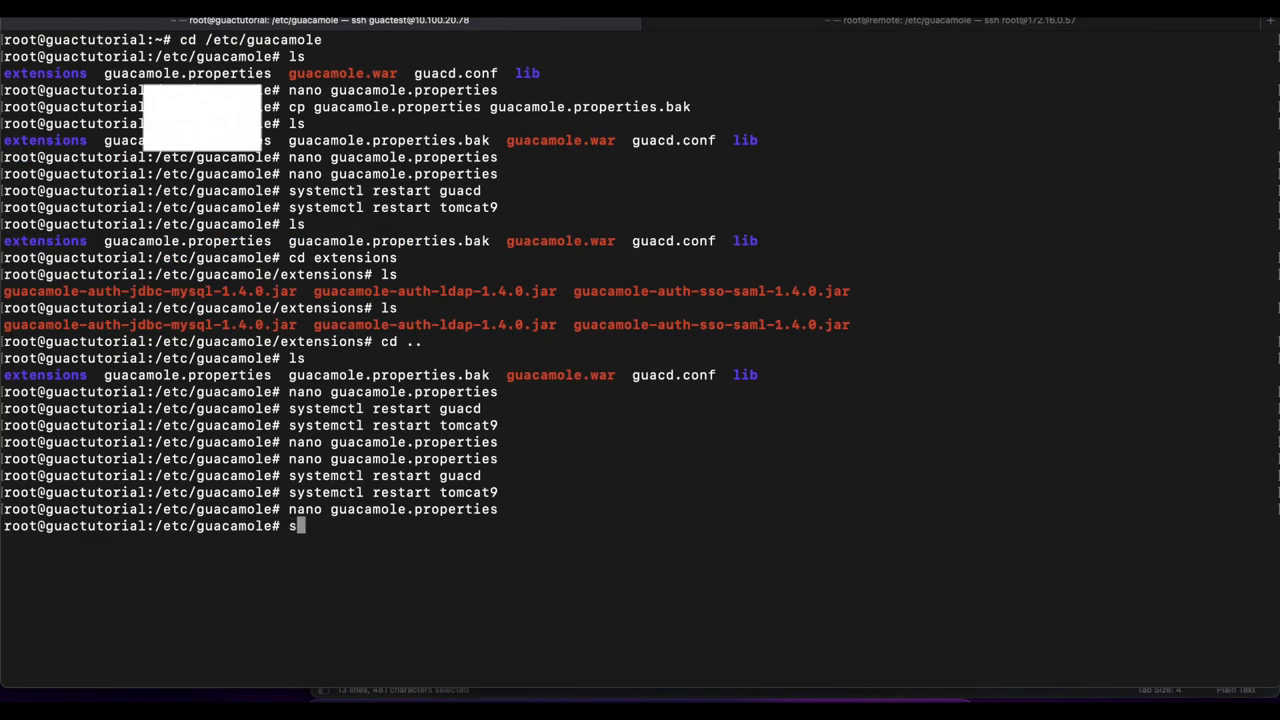
Restart the guacd and tomcat9 services with systemctl
{"action": "type", "text": "ystemctl"}
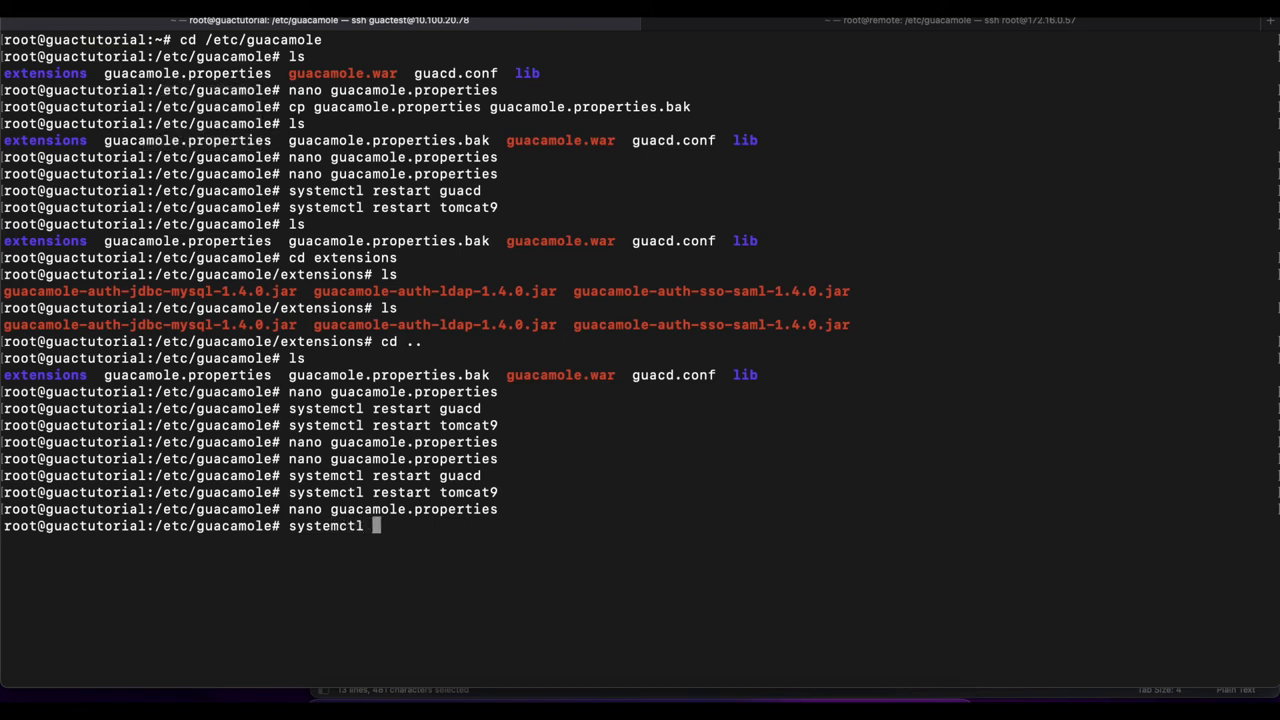
{"action": "type", "text": "guacd"}
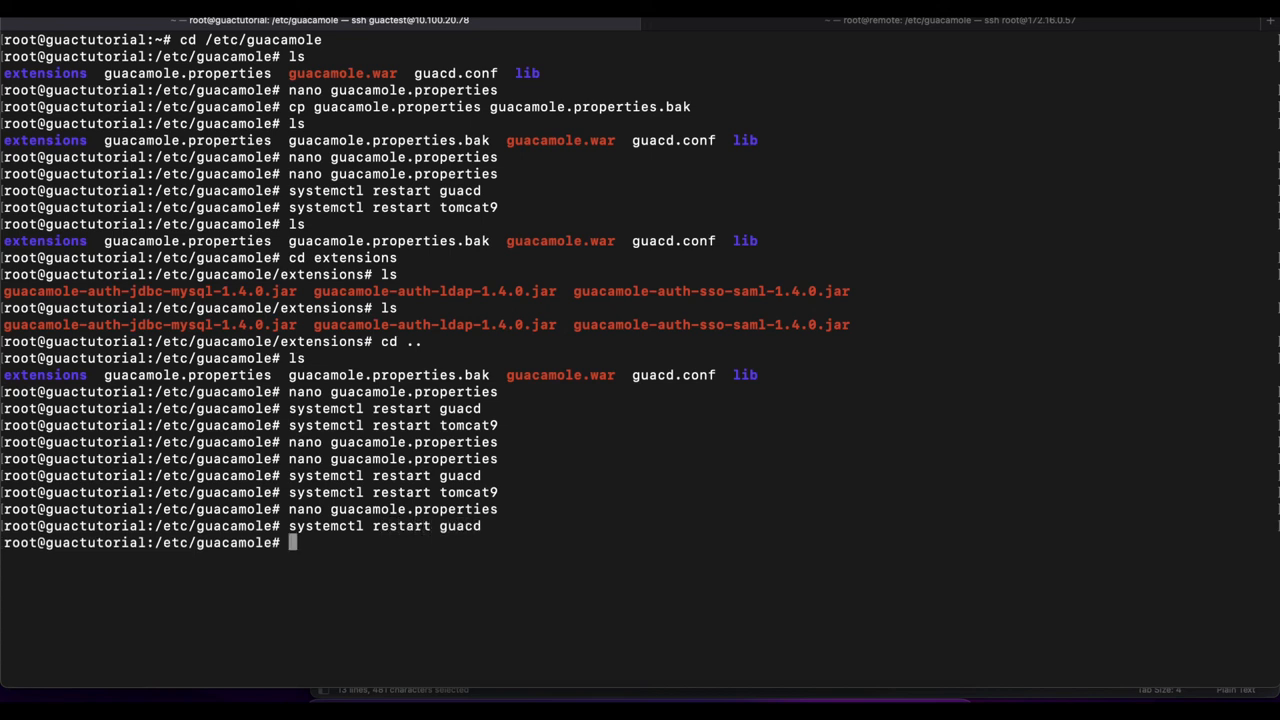
{"action": "type", "text": "systemctl restart tomcat9"}
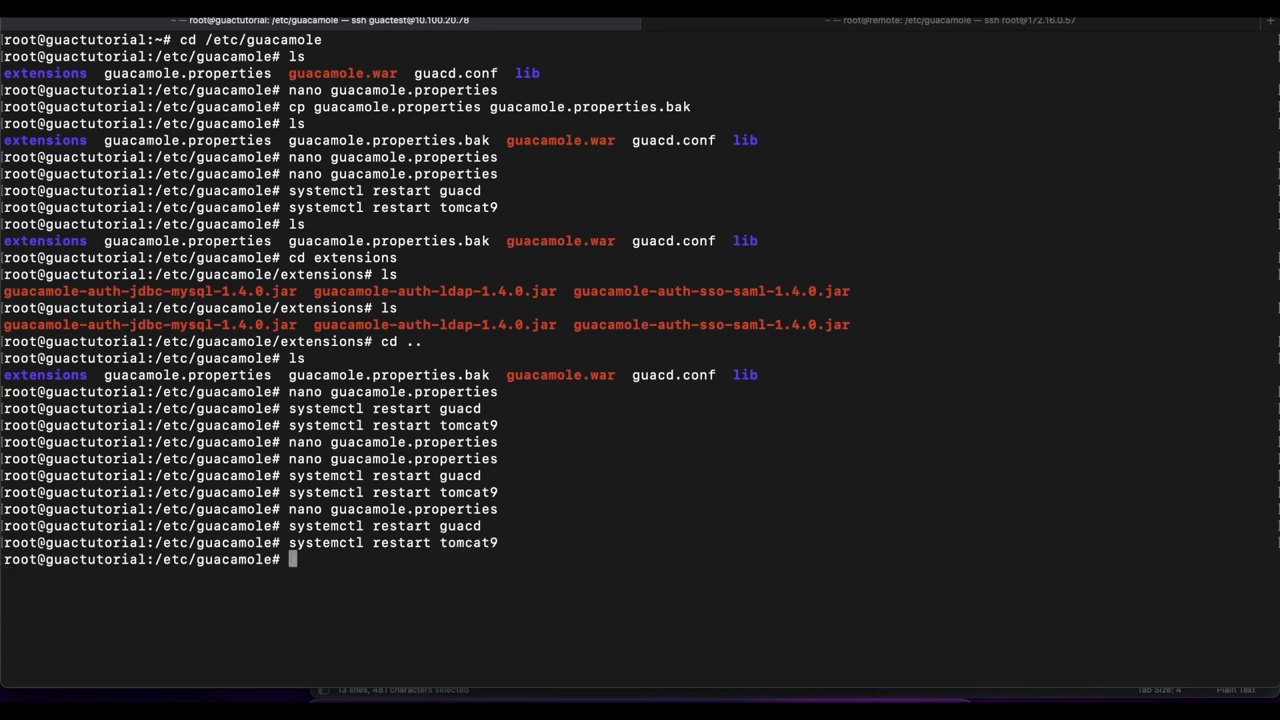
{"action": "mouse_move", "coordinate": [511, 427]}
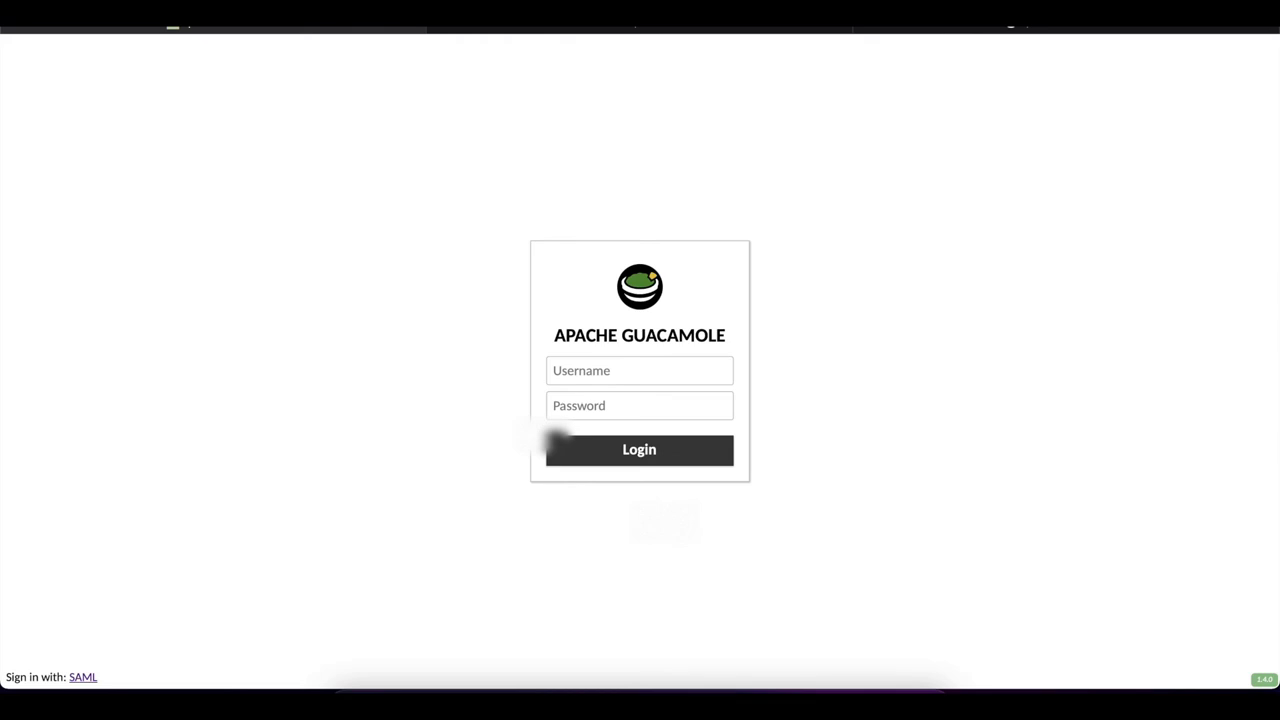
Choose SAML sign-in on the Guacamole login page
{"action": "left_click", "coordinate": [83, 677]}
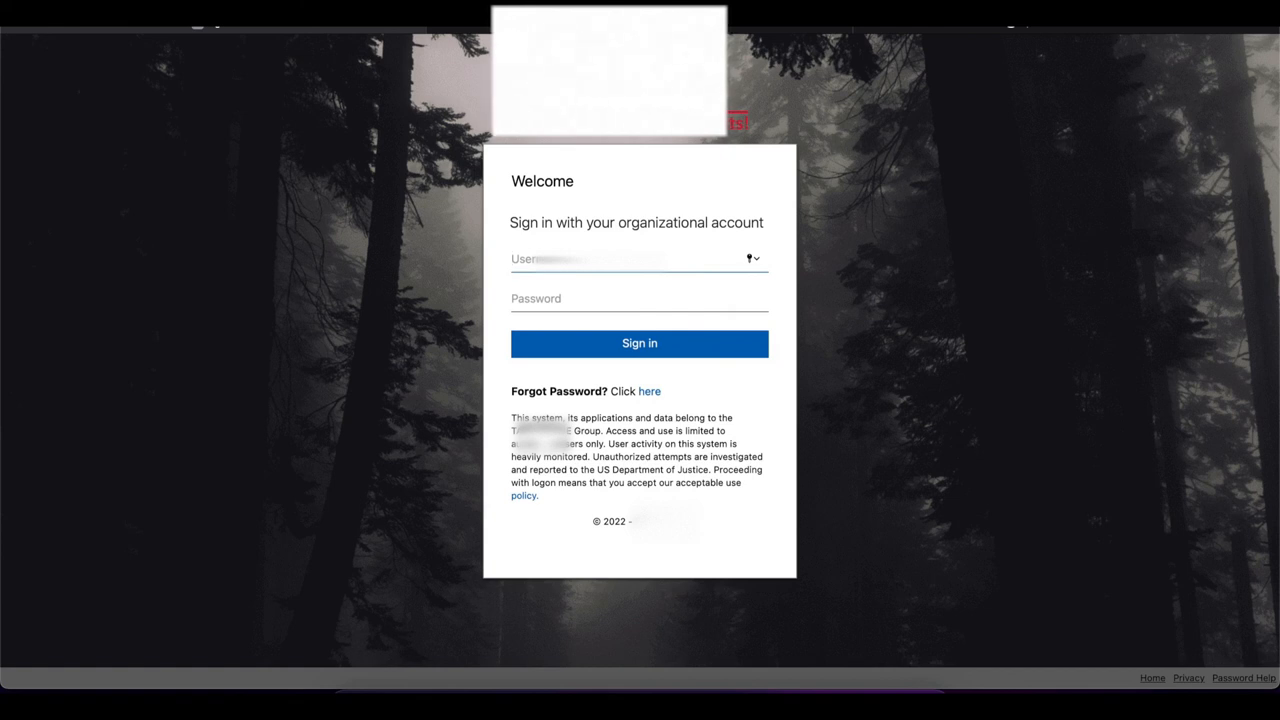
Enter the 'lesle…' username and password on the ADFS form and sign in
{"action": "type", "text": "lesle"}
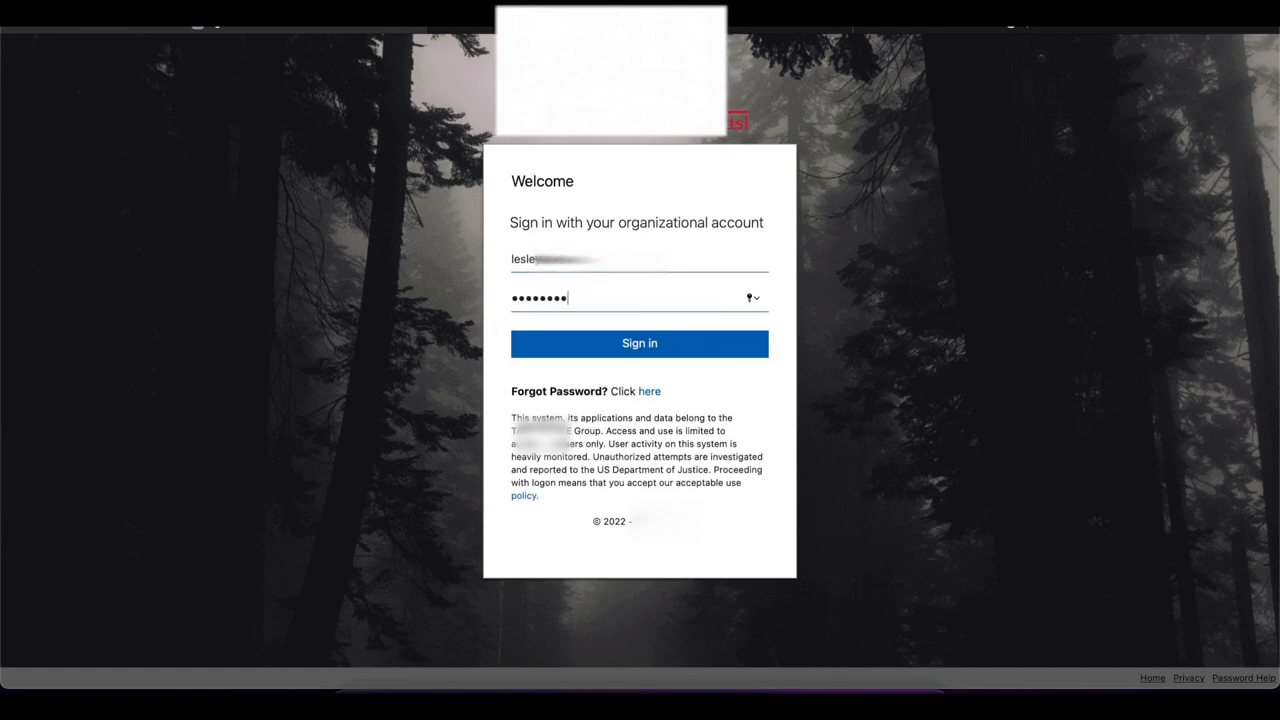
{"action": "left_click", "coordinate": [639, 343]}
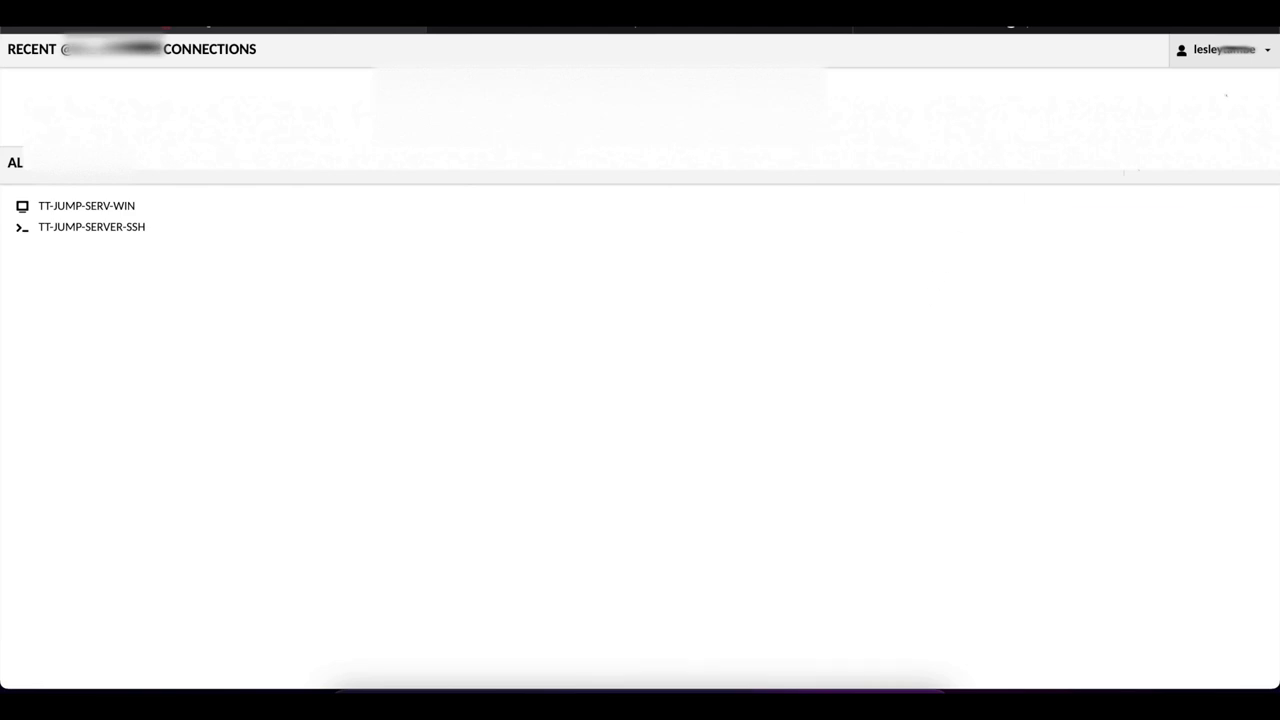
Log out of Guacamole from the username menu at top right
{"action": "left_click", "coordinate": [1222, 49]}
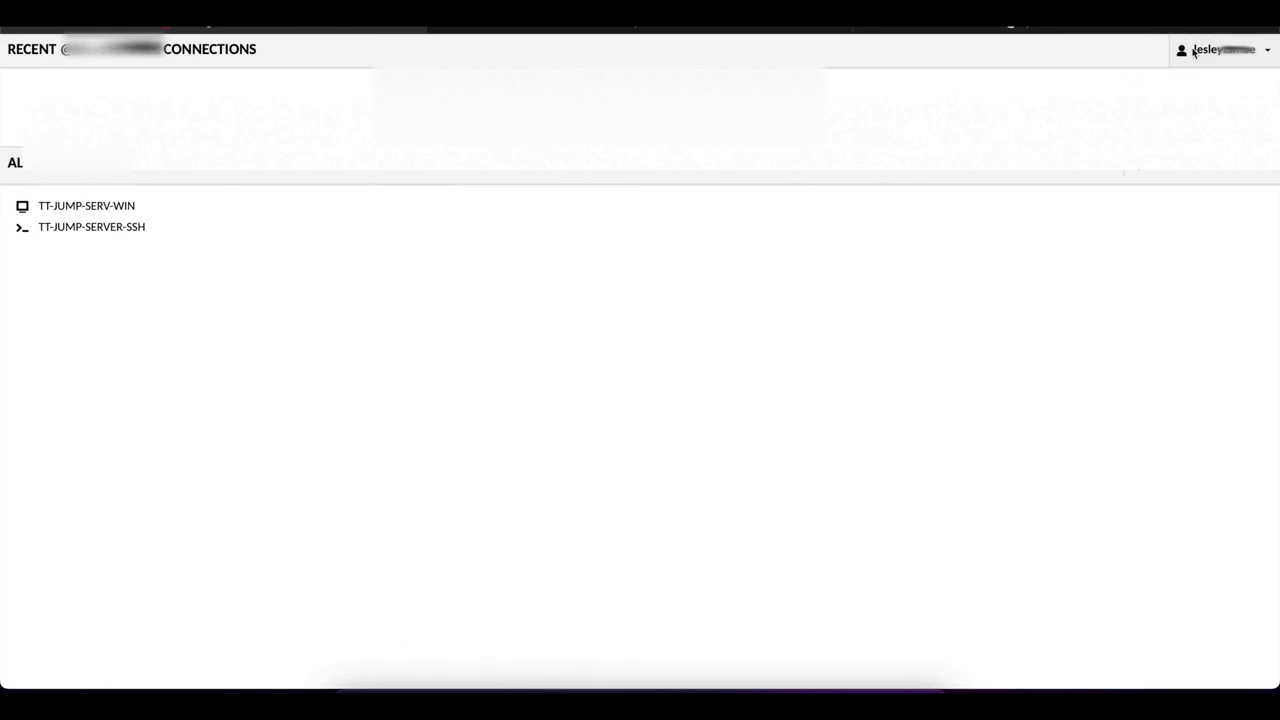
{"action": "left_click", "coordinate": [1225, 50]}
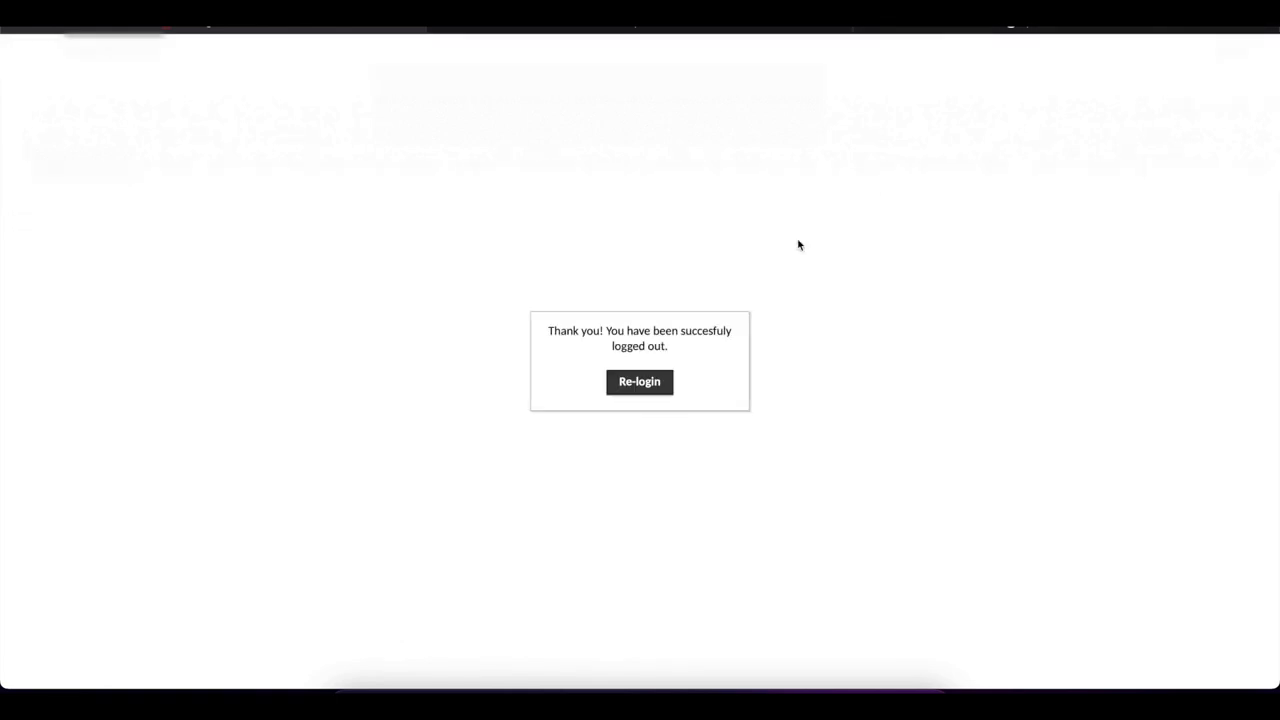
{"action": "mouse_move", "coordinate": [669, 290]}
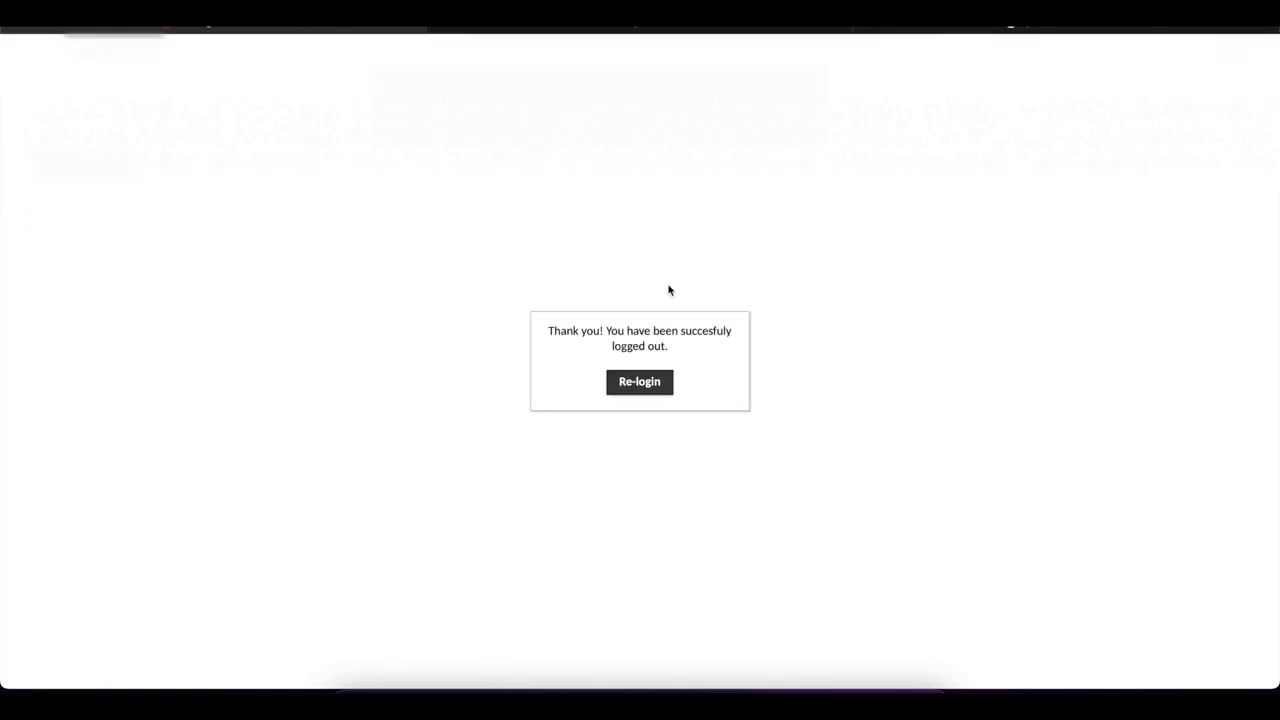